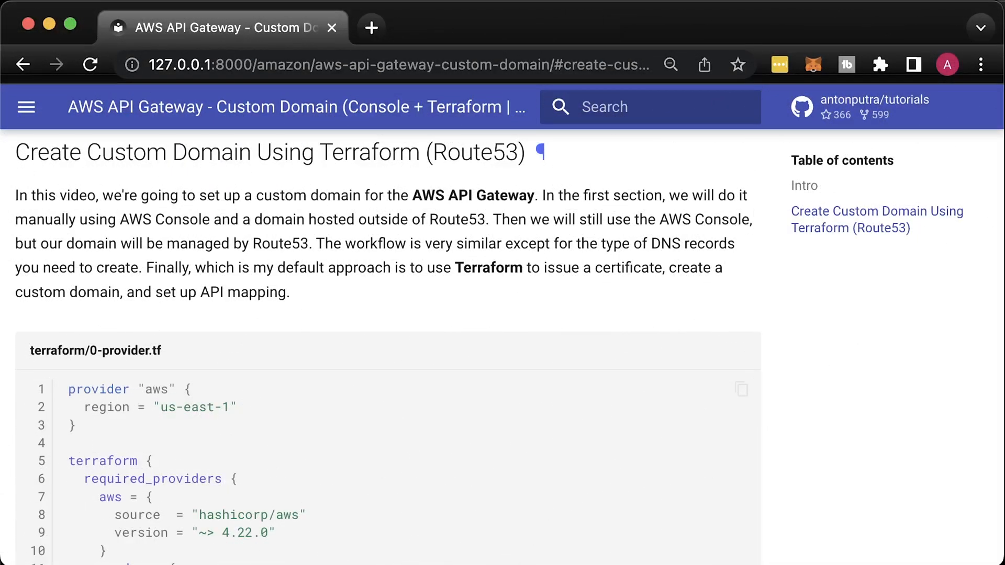
- Review the hello function's function.js and expand the terraform folder in the Explorer
scroll("down", 3)
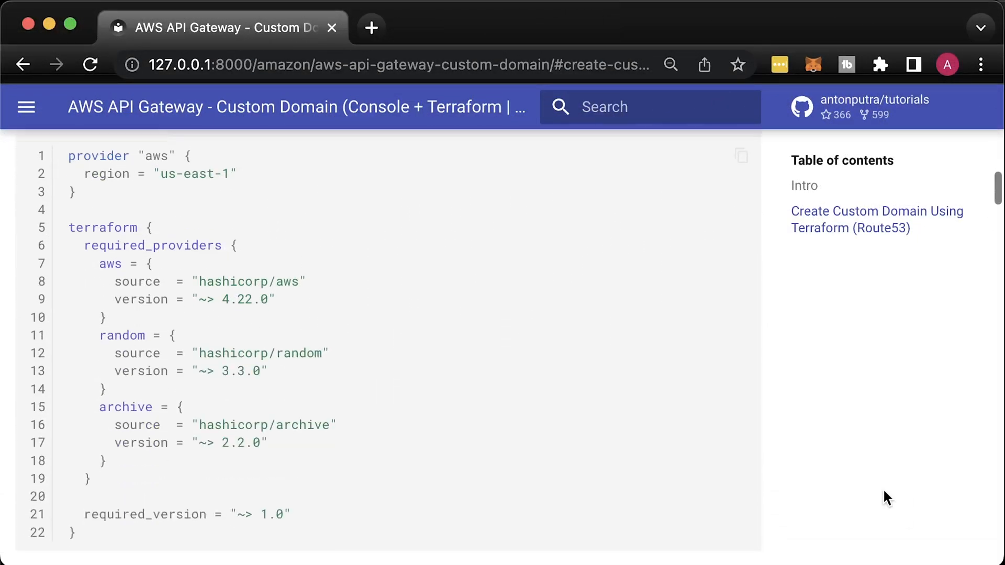
scroll("down", 3)
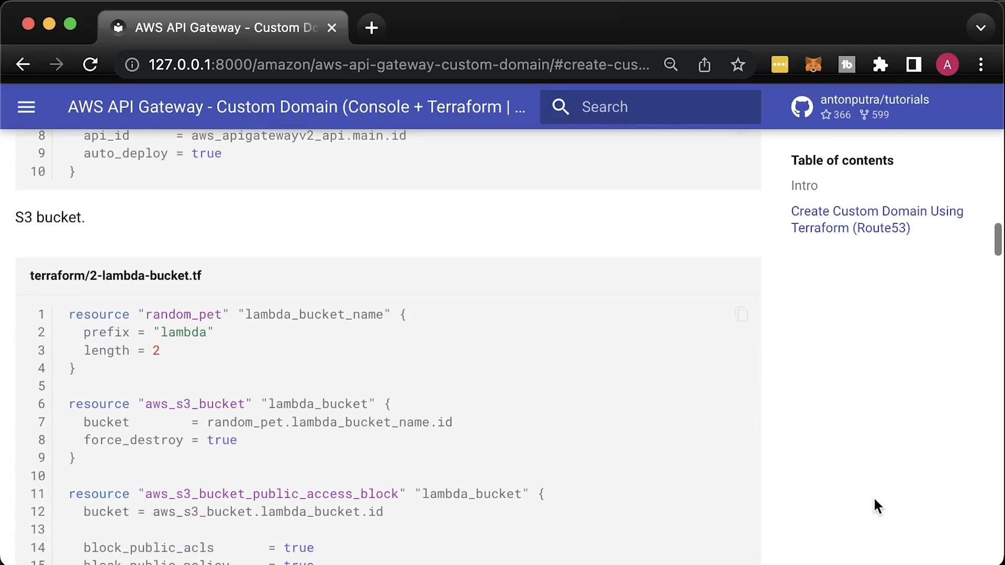
scroll("down", 3)
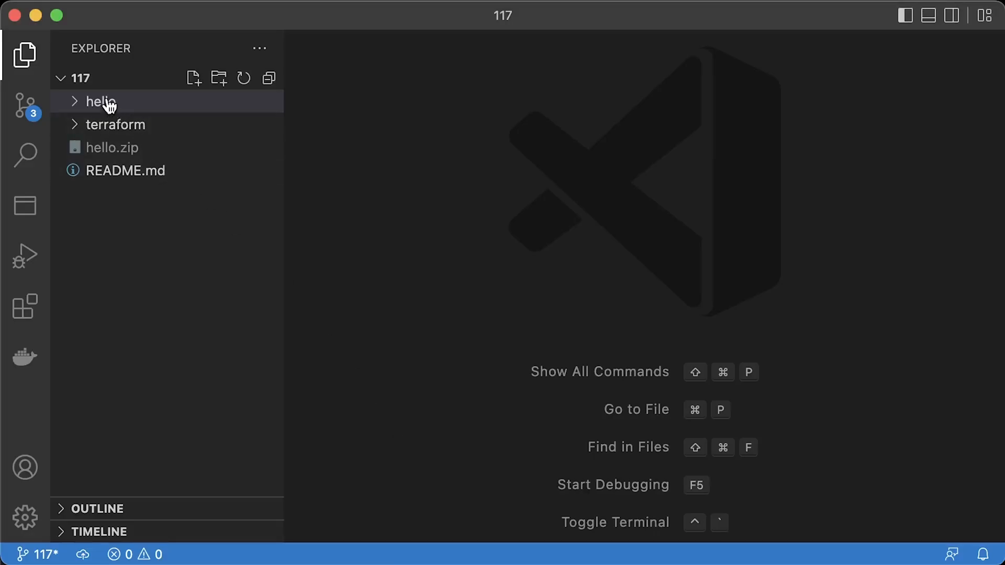
left_click(99, 101)
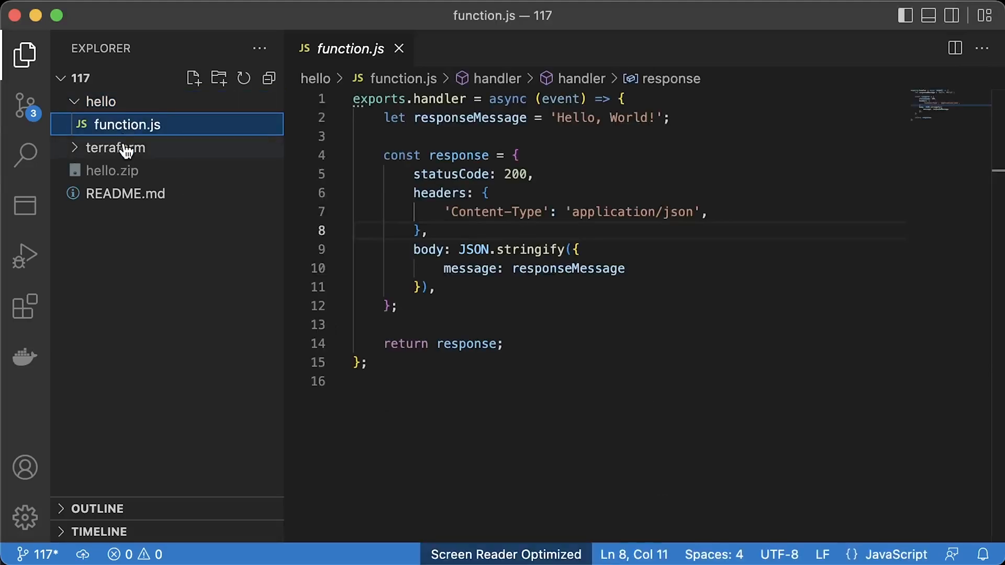
left_click(115, 147)
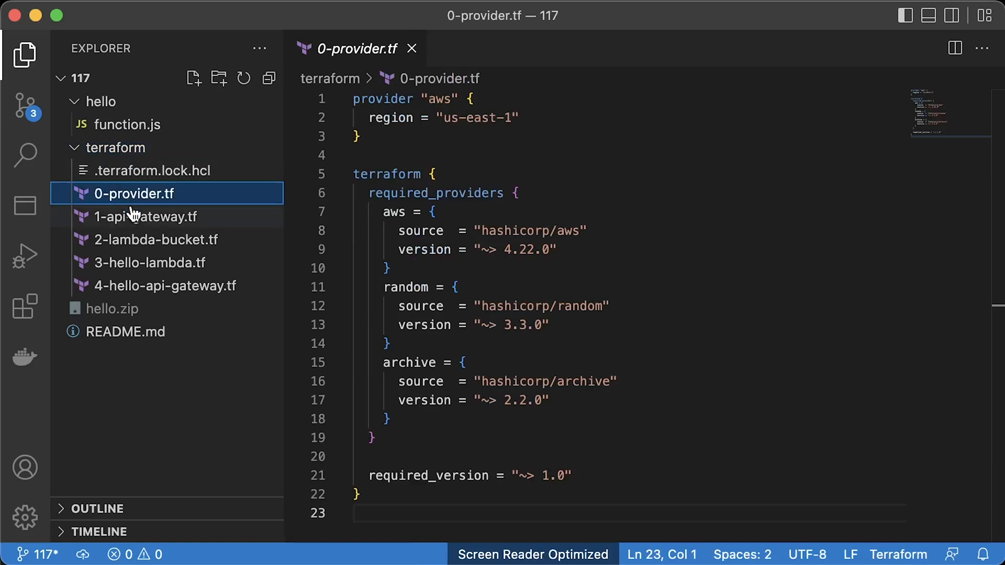
- Review 1-api-gateway.tf, 2-lambda-bucket.tf, 3-hello-lambda.tf and 4-hello-api-gateway.tf
left_click(140, 216)
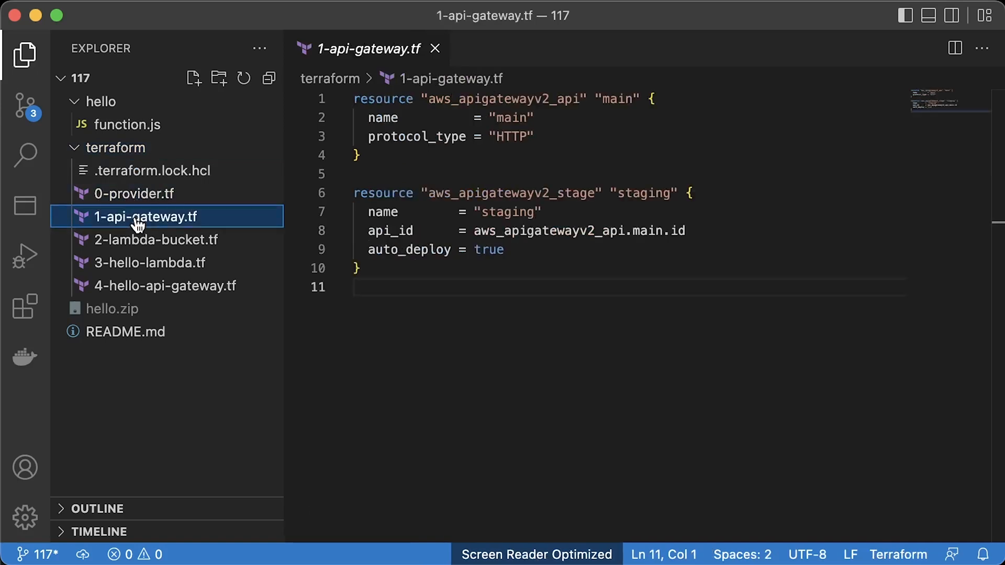
left_click(155, 239)
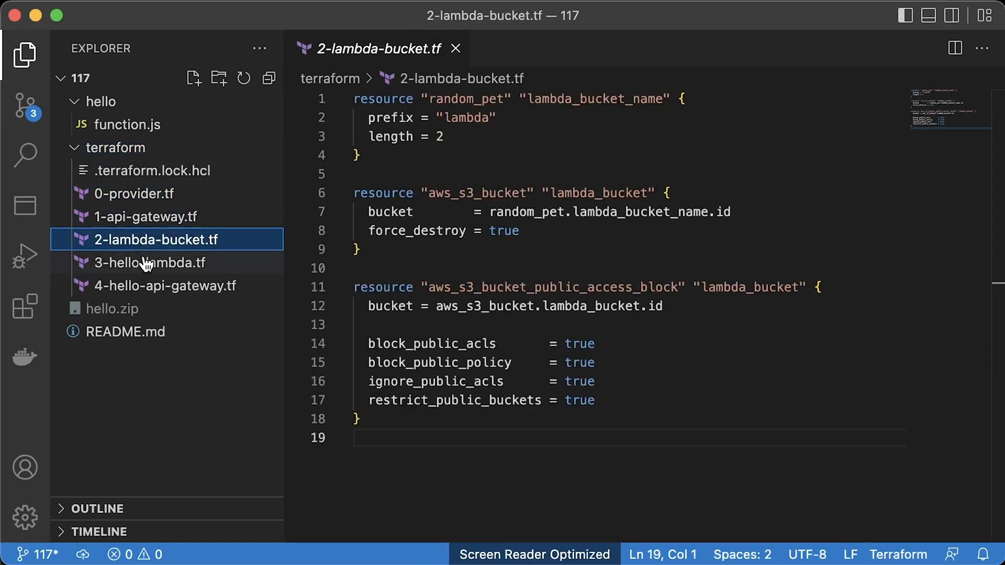
left_click(149, 262)
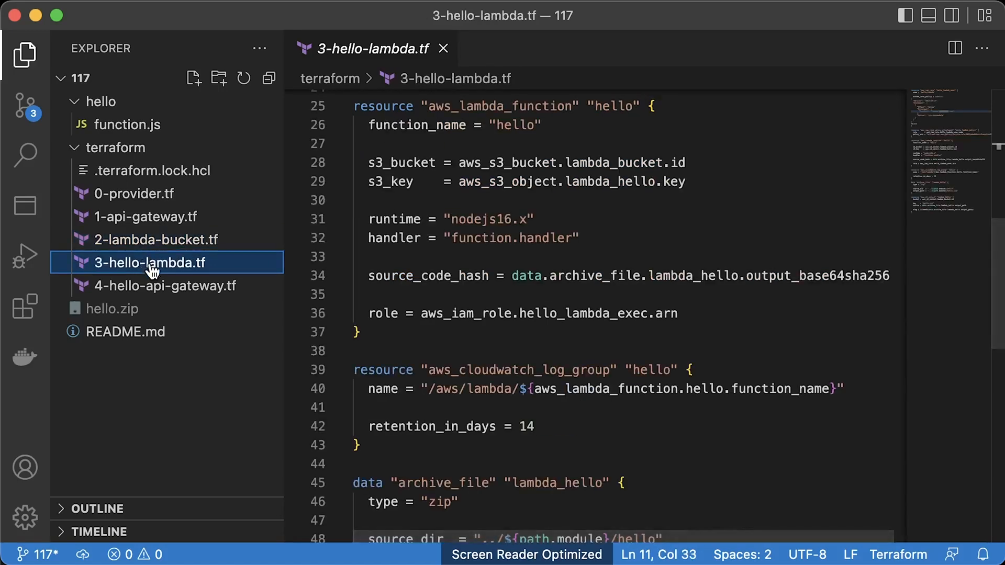
left_click(164, 285)
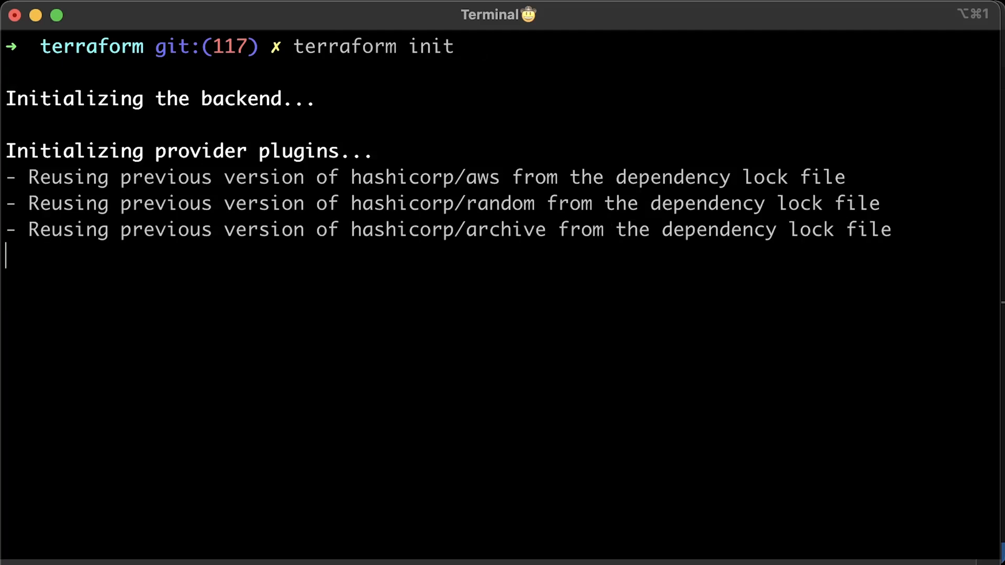
- Run terraform apply to create the API infrastructure
type("terraform apply")
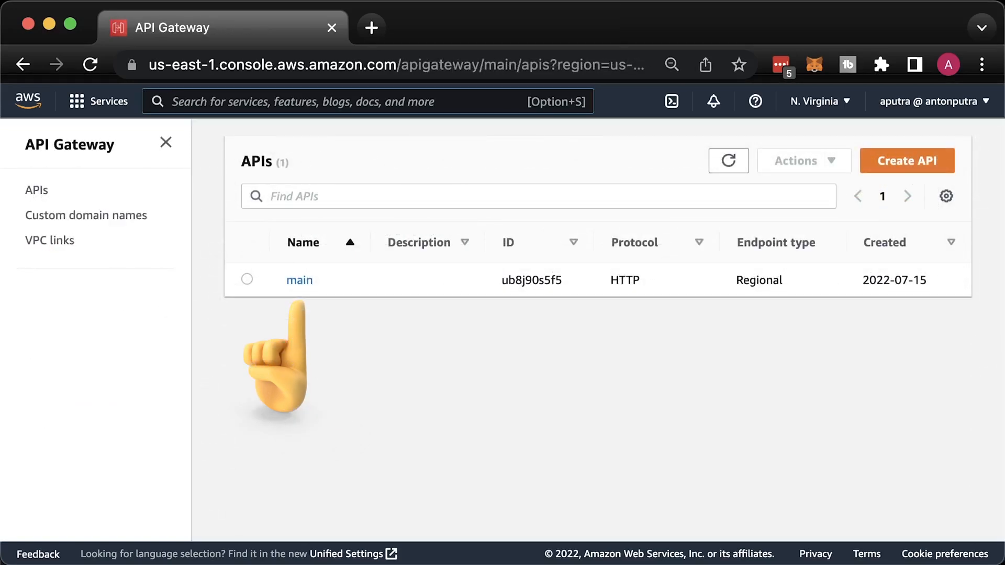
- View the main API's details down to its stages in API Gateway
left_click(300, 281)
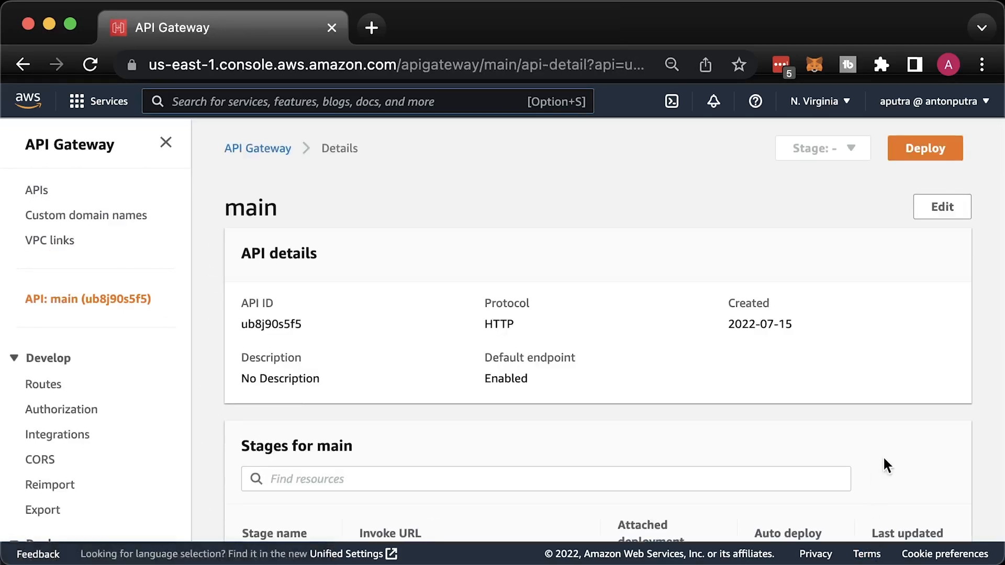
scroll("down", 3)
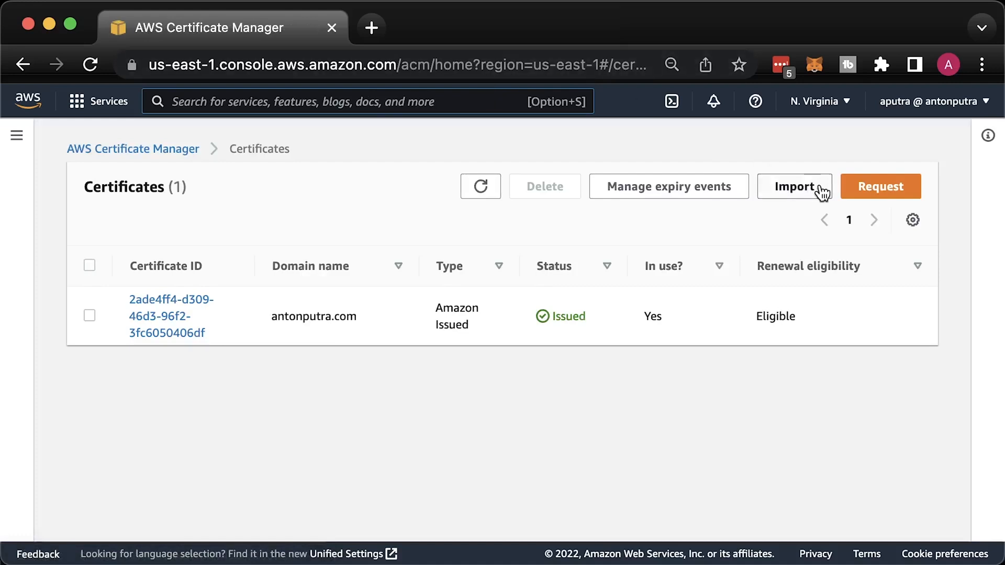
- Request a public ACM certificate for api.devopsbyexample.io with DNS validation and dismiss the banner
left_click(881, 186)
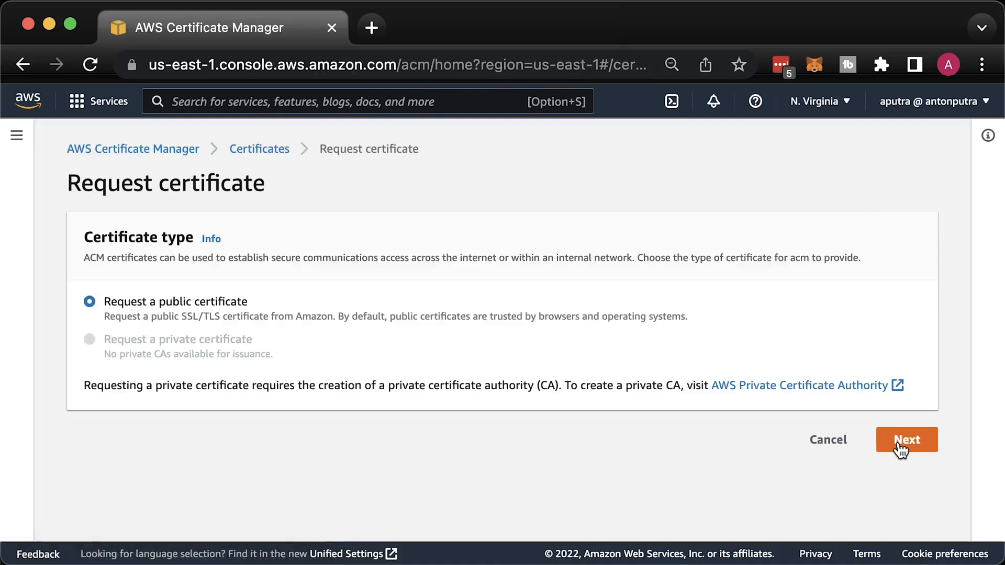
left_click(906, 439)
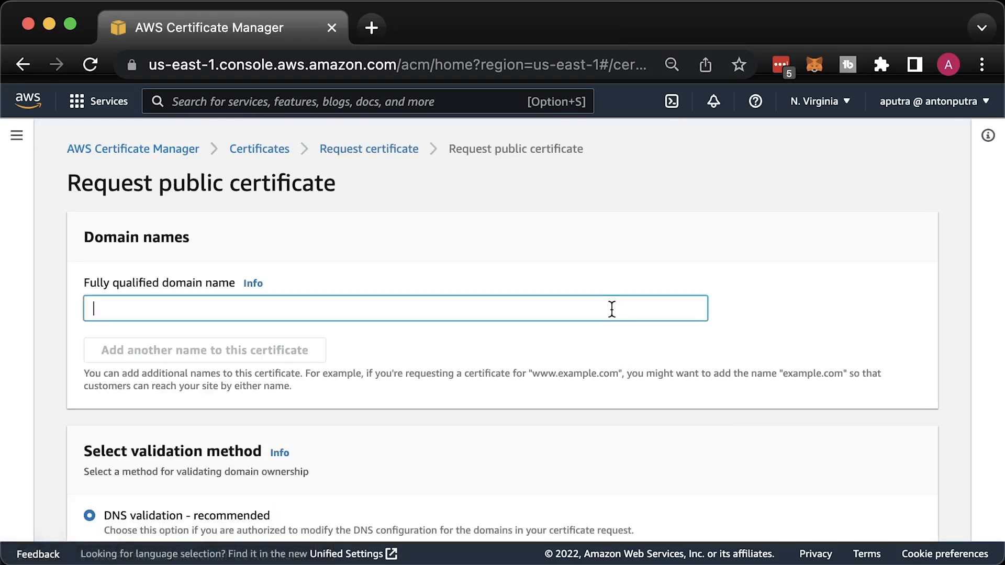
type("api.devopsbyexample.io")
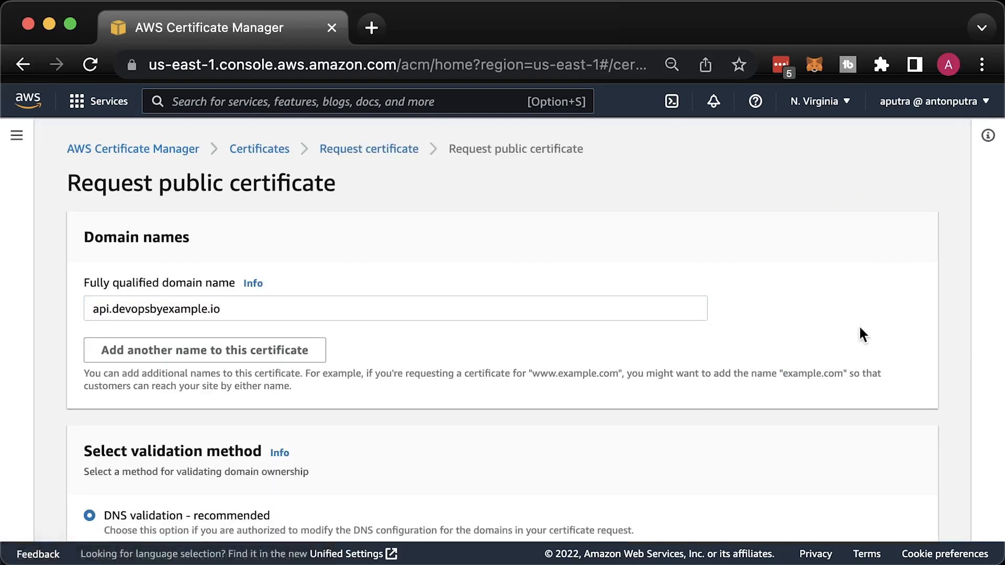
scroll("down", 3)
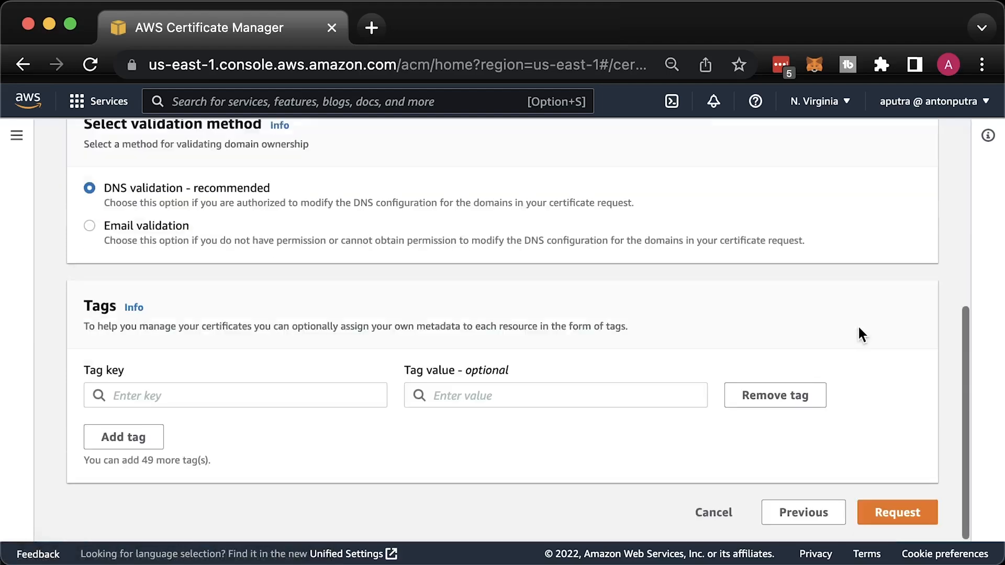
left_click(897, 513)
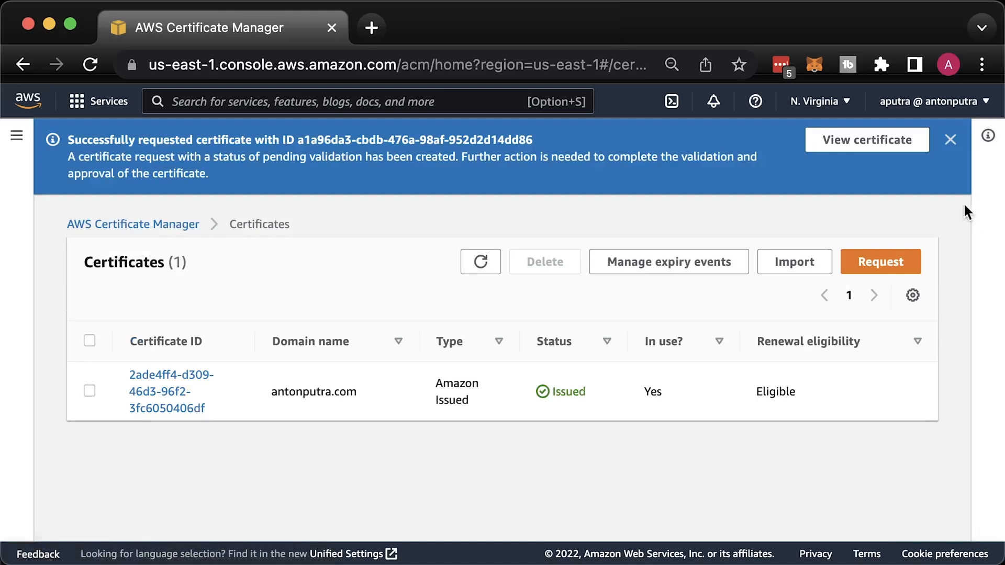
left_click(950, 140)
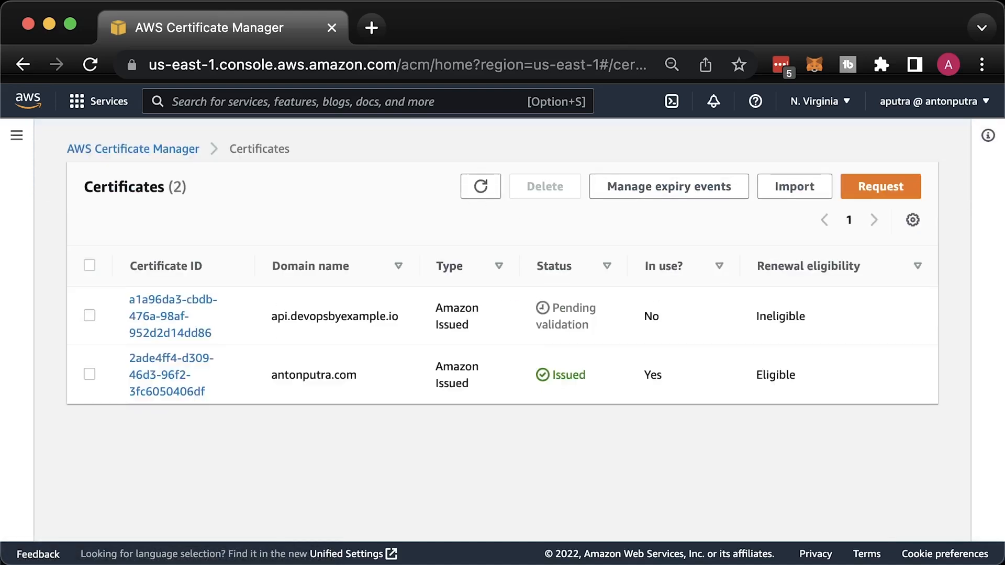
mouse_move(209, 456)
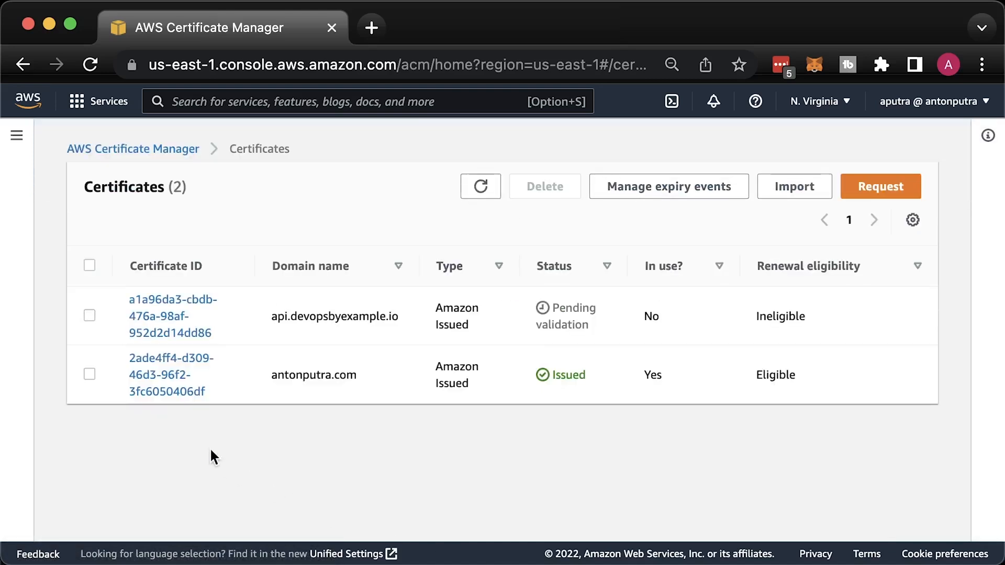
mouse_move(157, 335)
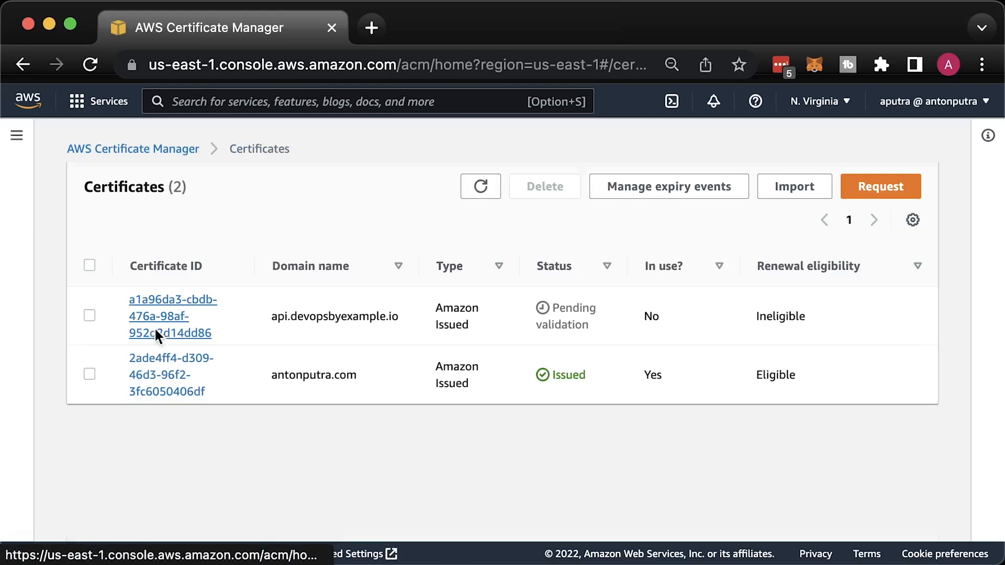
- Copy the DNS validation CNAME name from the pending certificate's Domains section
left_click(169, 316)
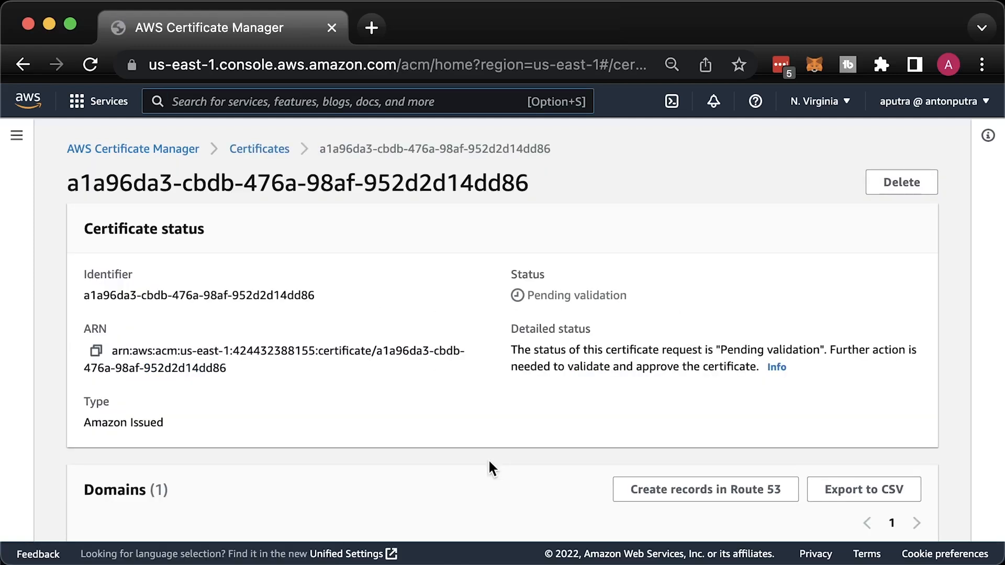
scroll("down", 3)
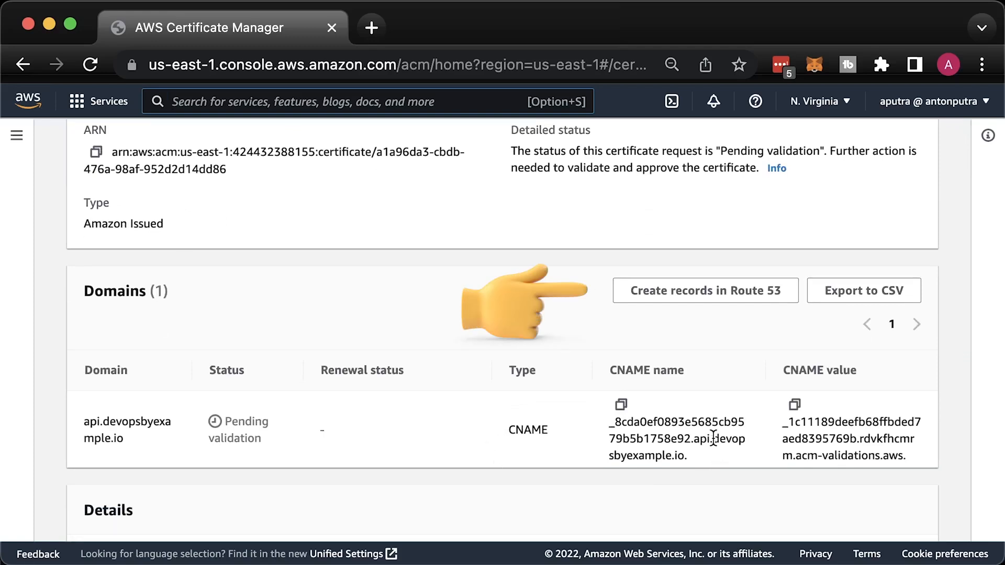
double_click(676, 422)
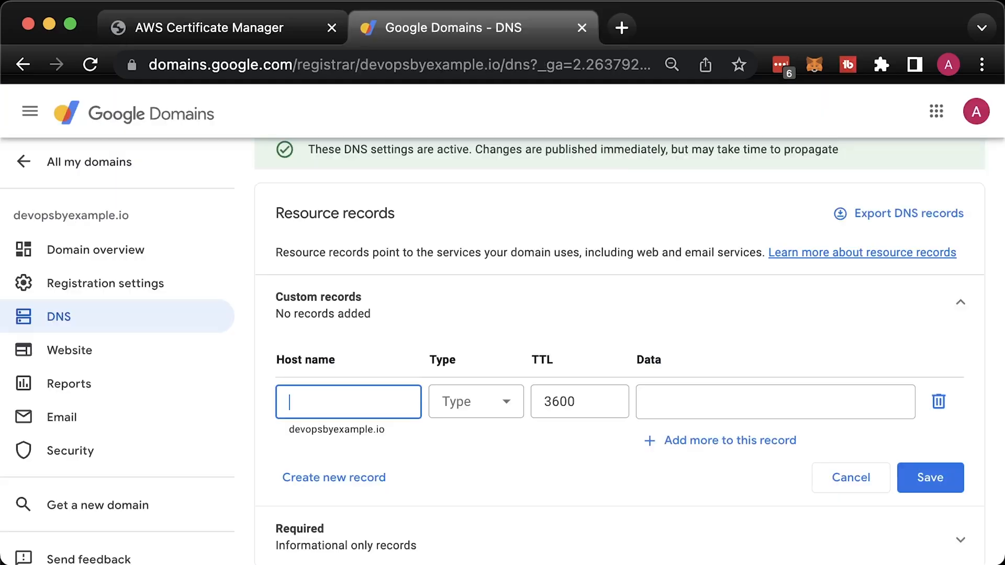
- Save a CNAME record _8cda0ef0893e5685cb9579b5b1758e92.api with the ACM validation value, then return to API Gateway
type("_8cda0ef0893e5685cb9579b5b1758e92.api")
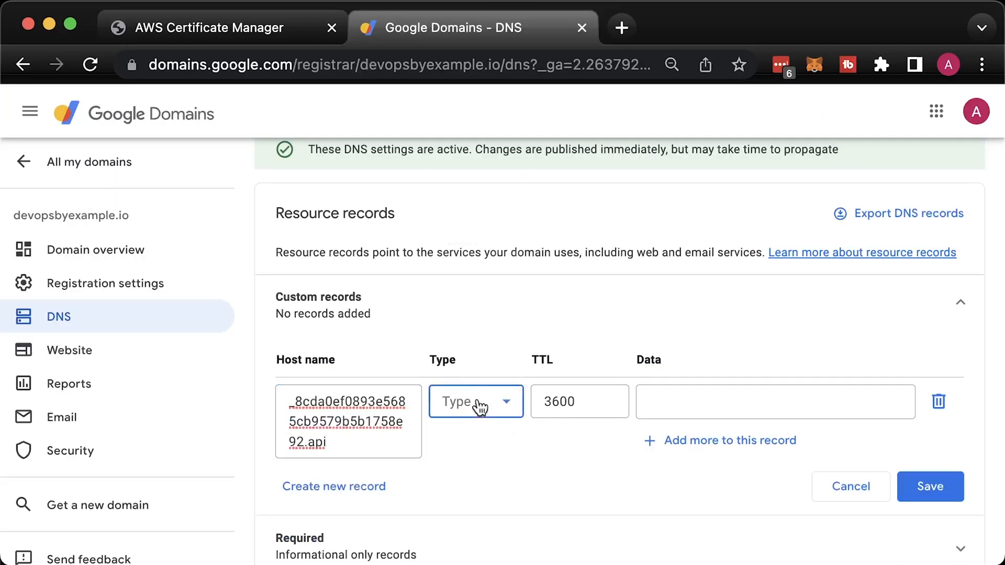
left_click(476, 400)
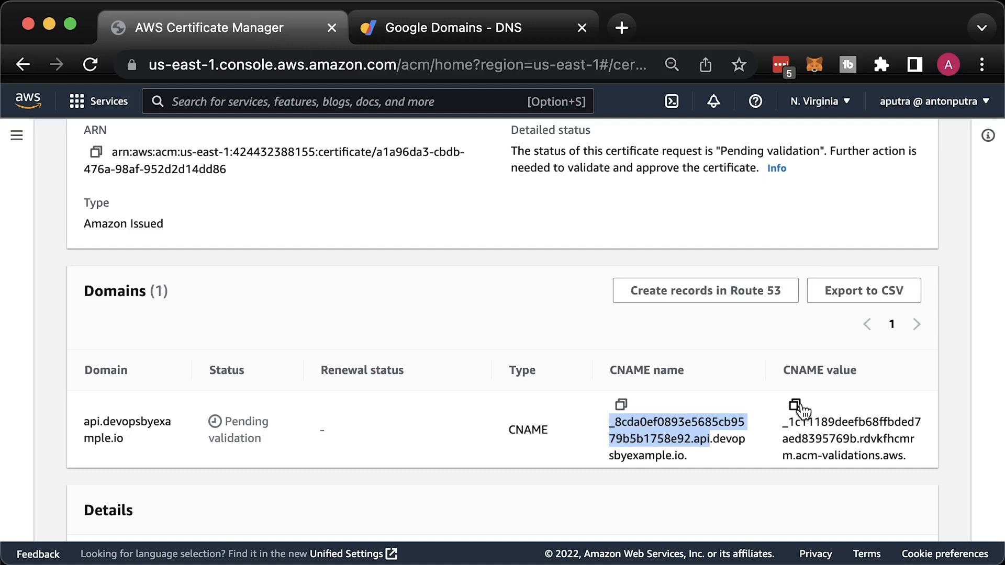
left_click(458, 28)
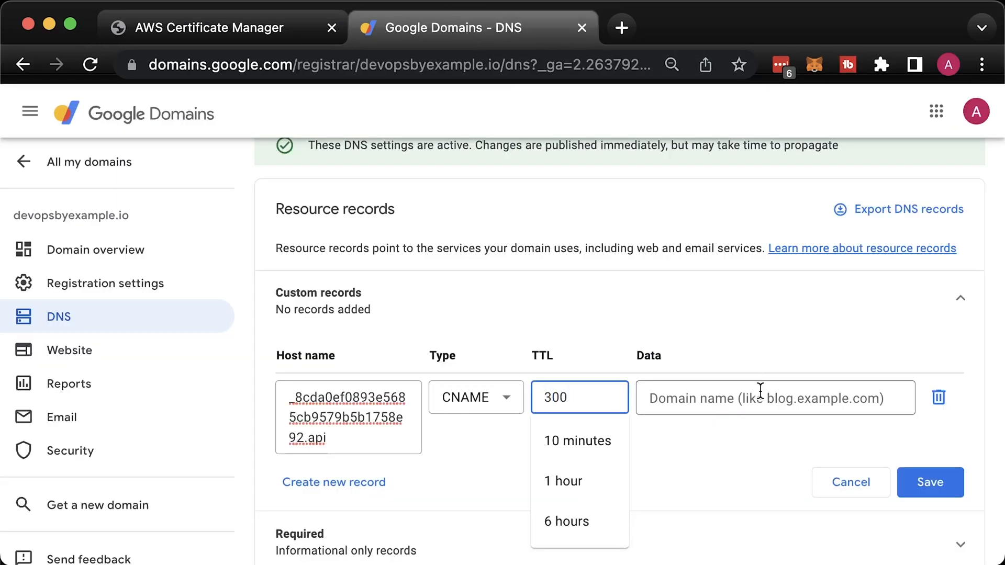
left_click(931, 481)
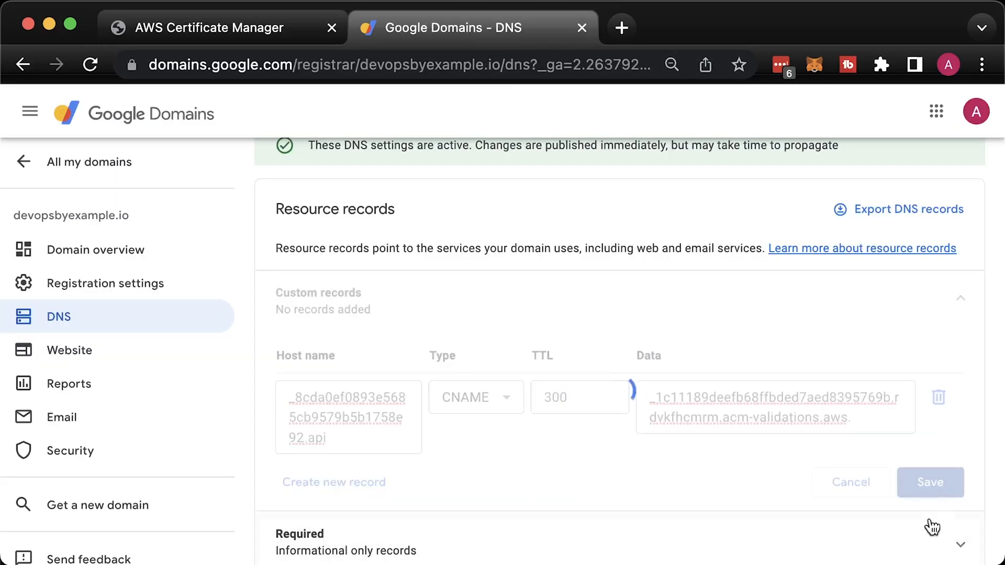
left_click(930, 481)
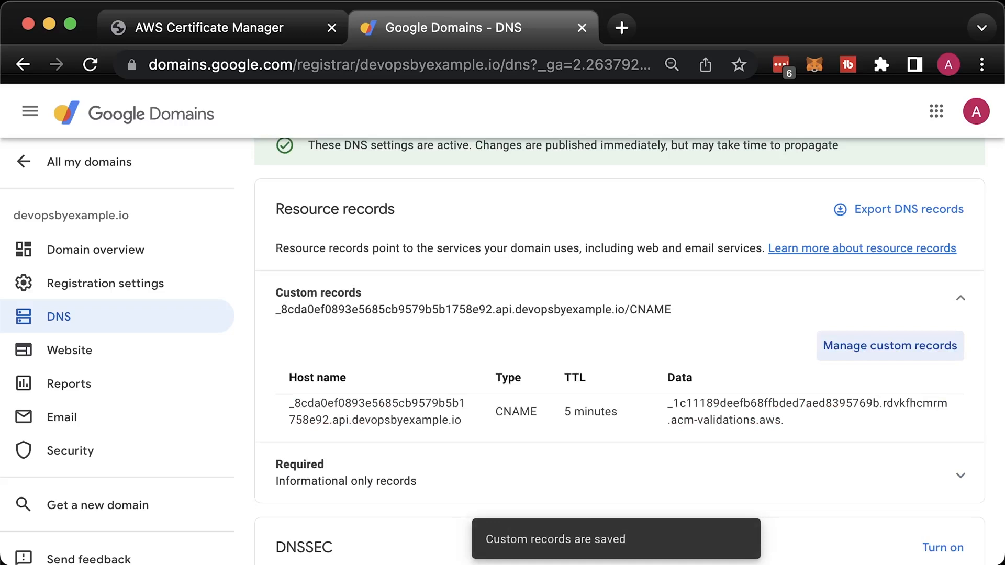
left_click(210, 27)
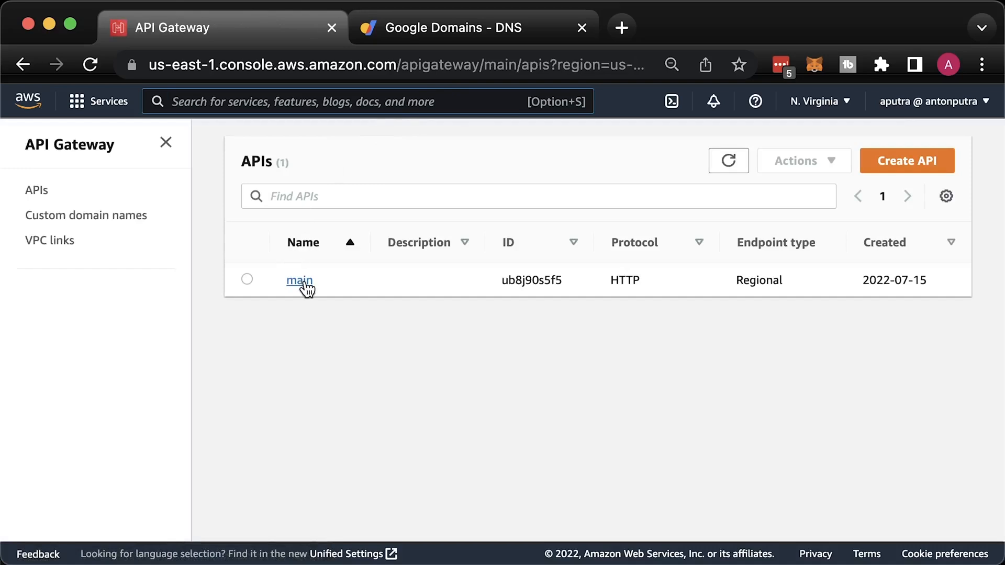
- Begin a new custom domain name api.devopsbyexample.io from the Custom domain names list
left_click(300, 280)
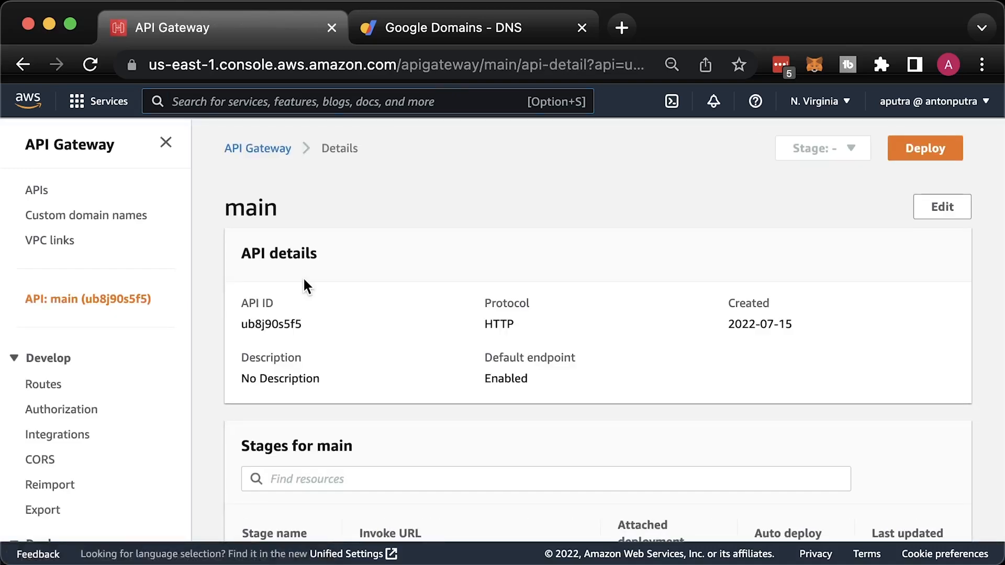
left_click(86, 215)
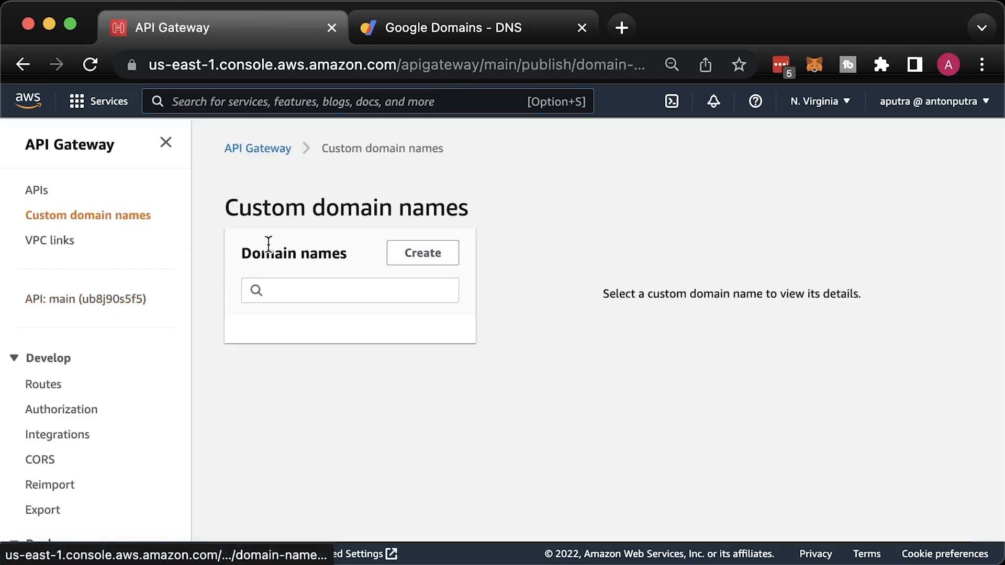
left_click(422, 252)
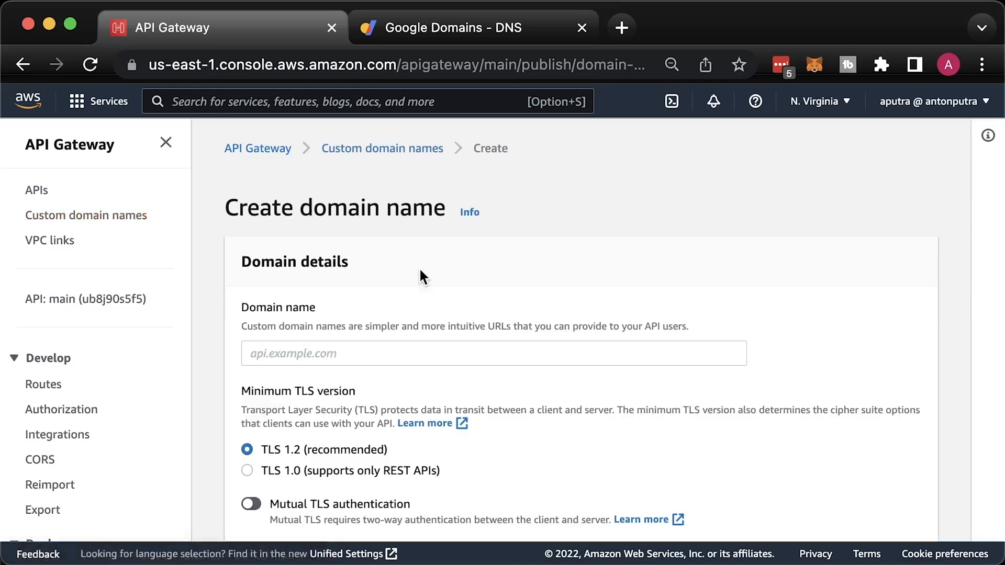
type("api.devopsbyexample.io")
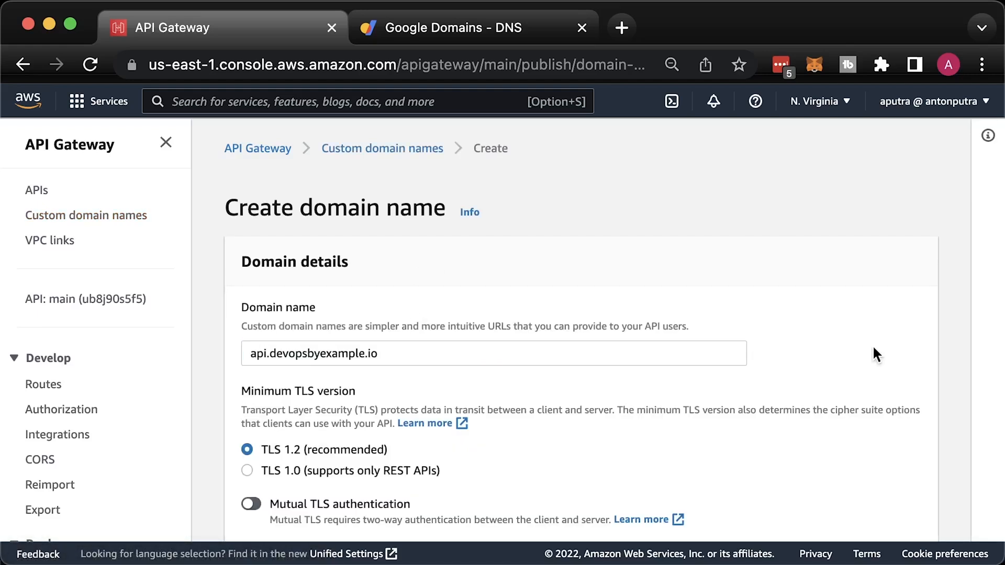
scroll("down", 3)
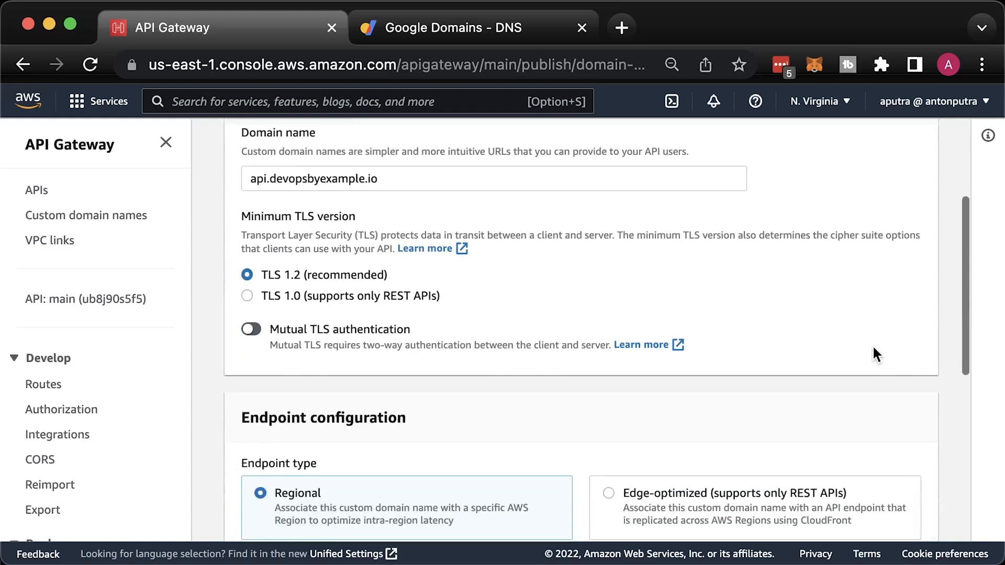
scroll("down", 3)
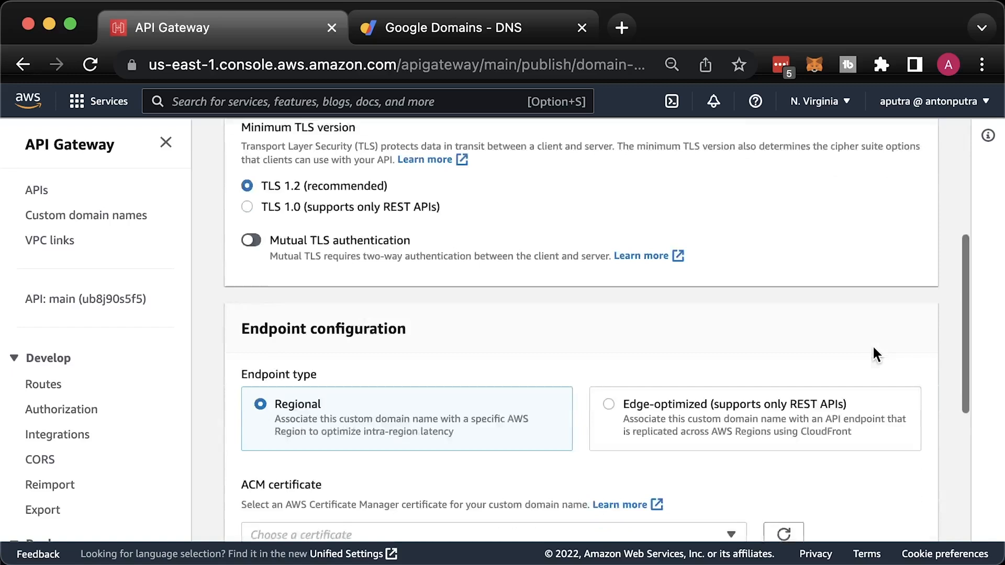
scroll("down", 3)
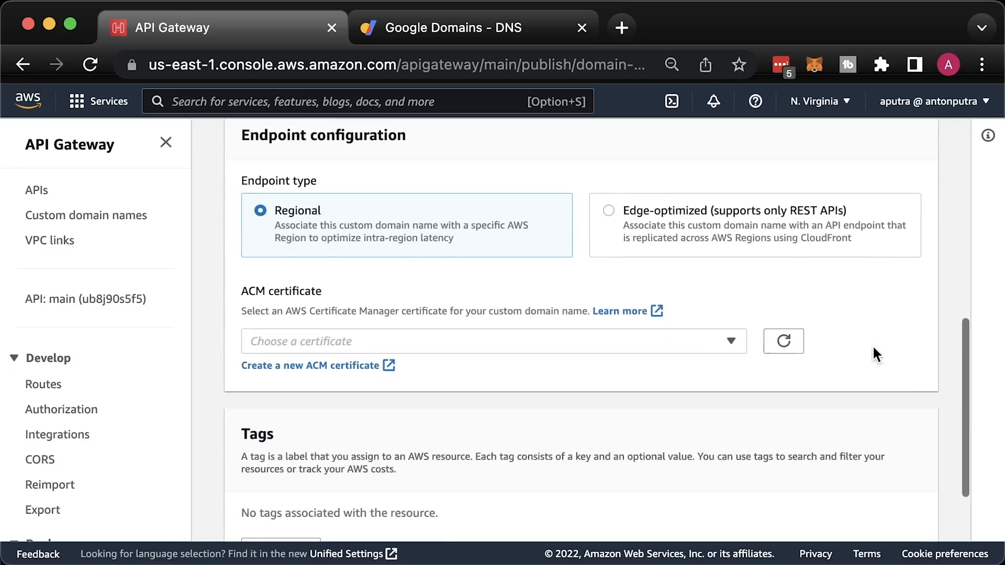
- Attach the api.devopsbyexample.io ACM certificate and create the custom domain name
left_click(492, 341)
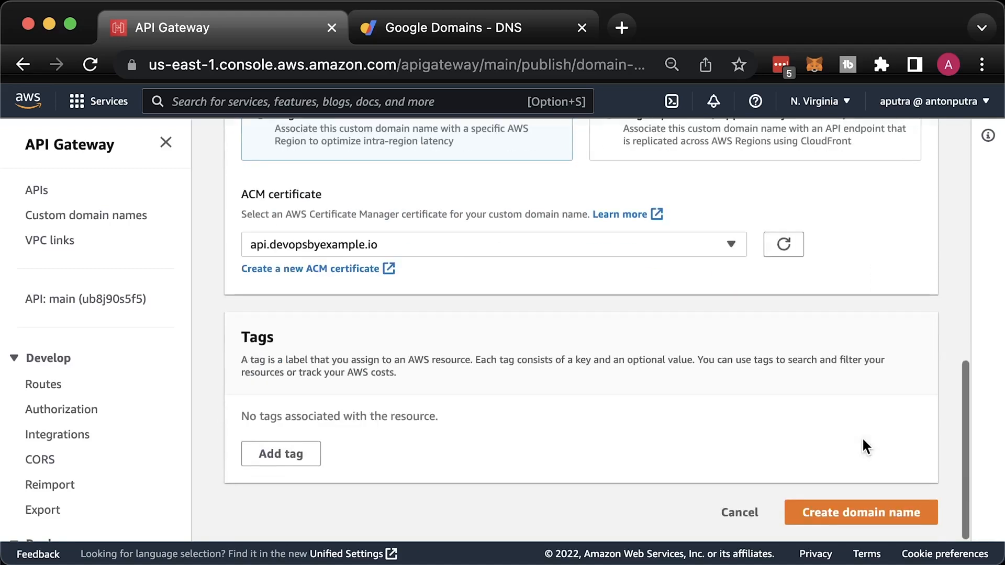
left_click(860, 512)
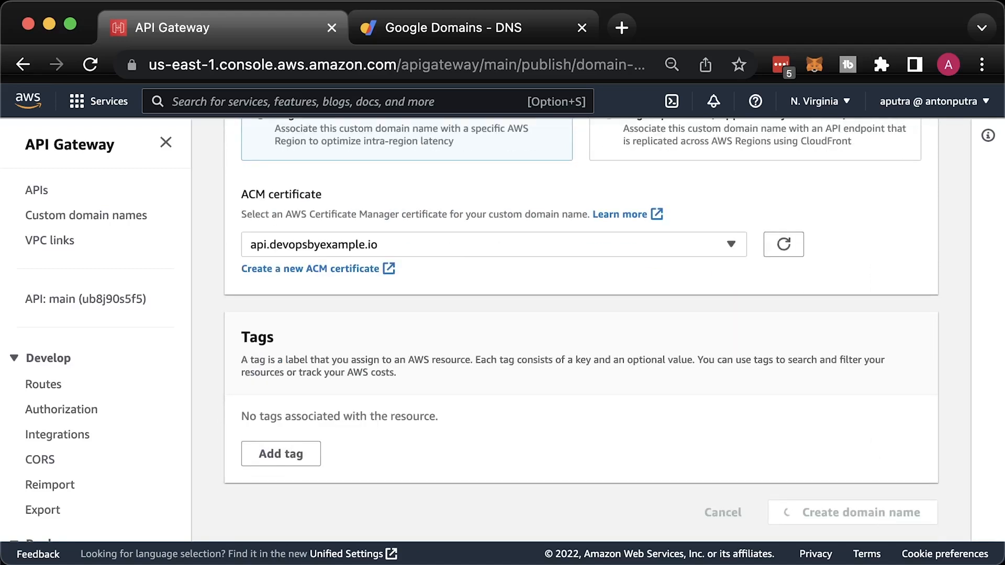
left_click(854, 512)
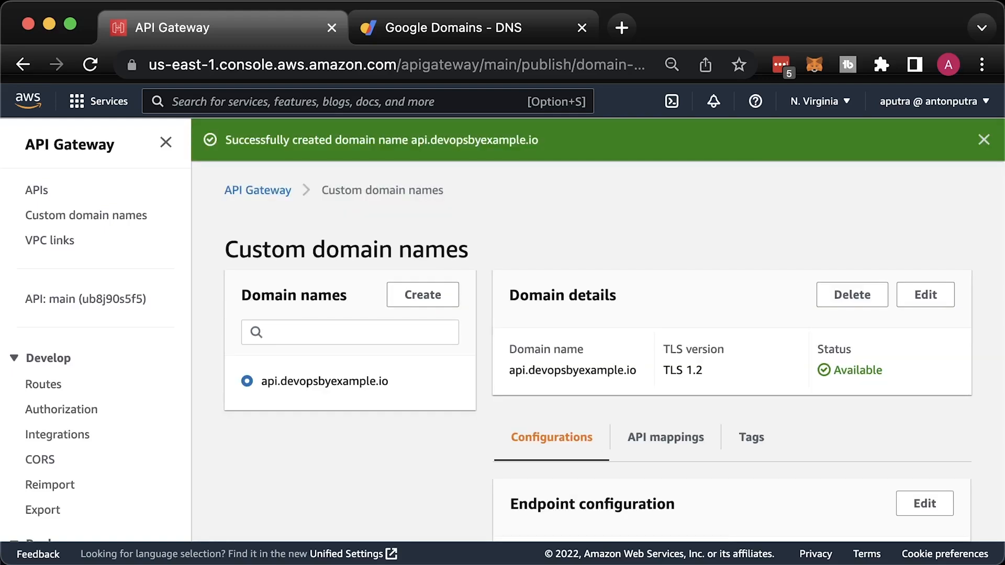
- Copy the domain's API Gateway endpoint name and switch to the Google Domains DNS settings
scroll("down", 3)
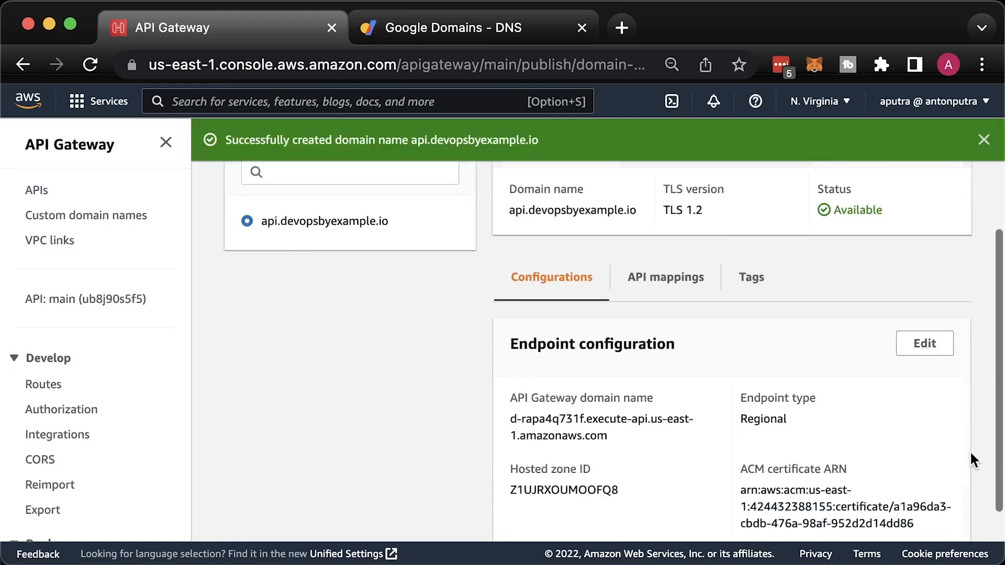
scroll("down", 3)
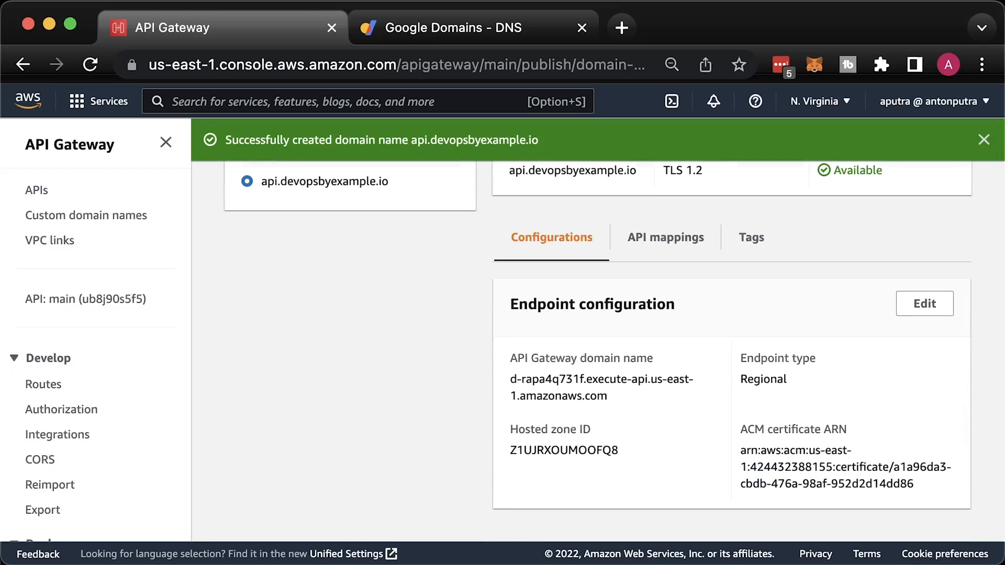
mouse_move(610, 402)
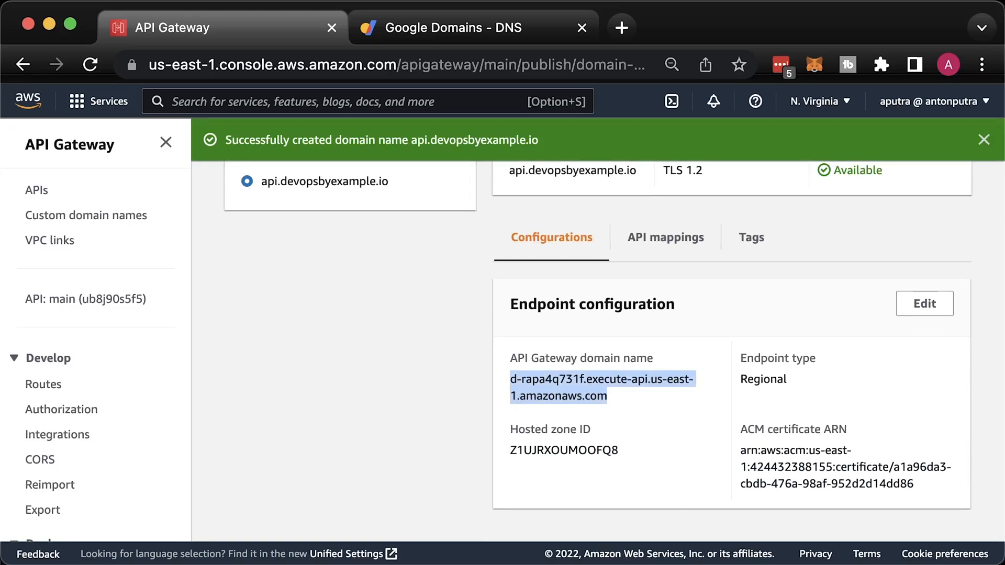
mouse_move(488, 130)
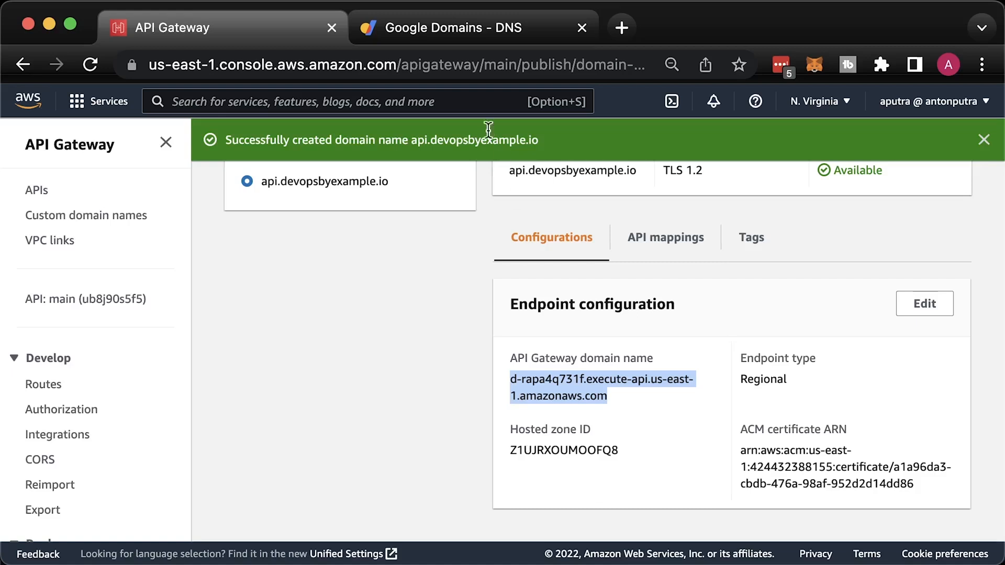
mouse_move(465, 49)
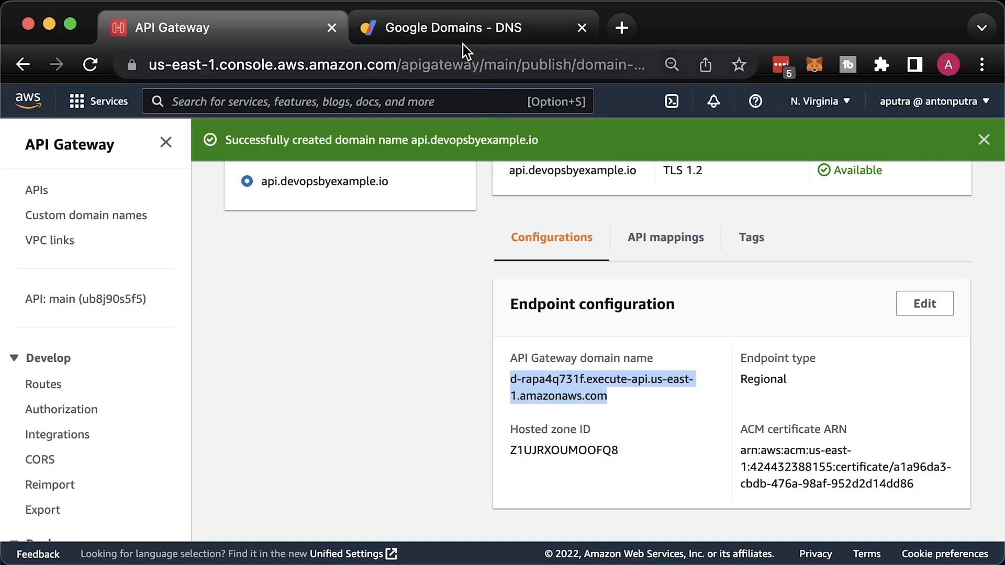
left_click(458, 27)
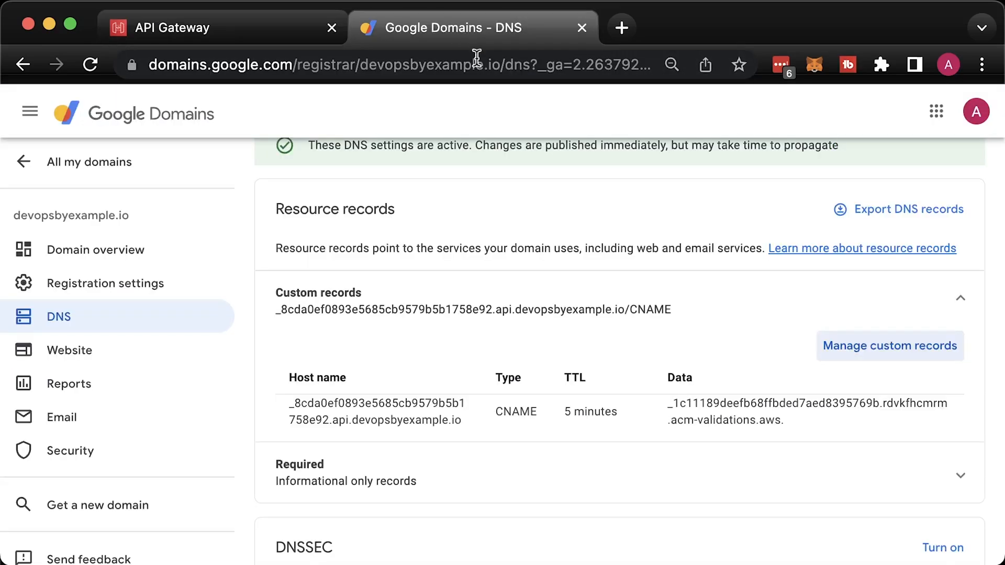
- Add a new CNAME custom record for host api in Google Domains
left_click(889, 346)
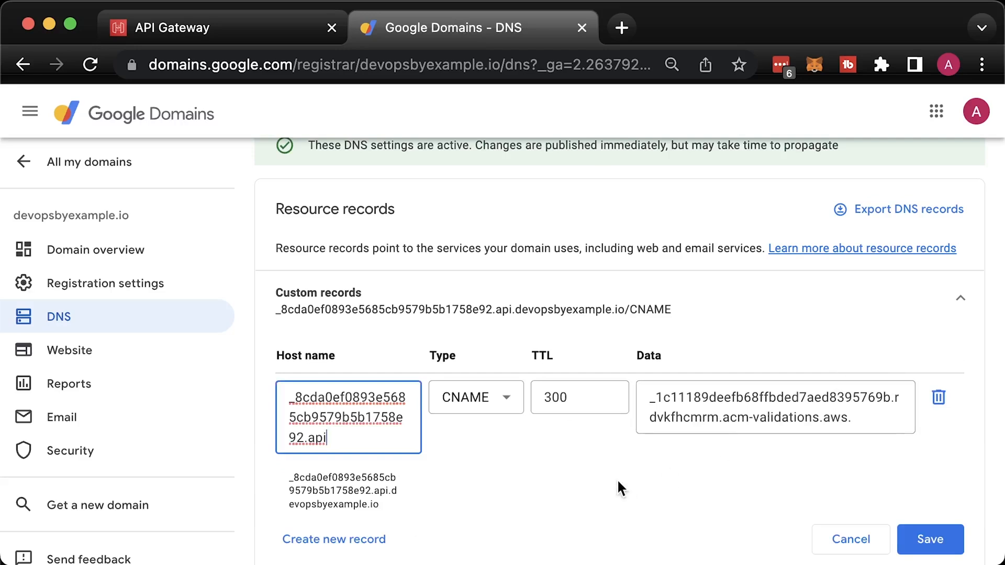
scroll("down", 3)
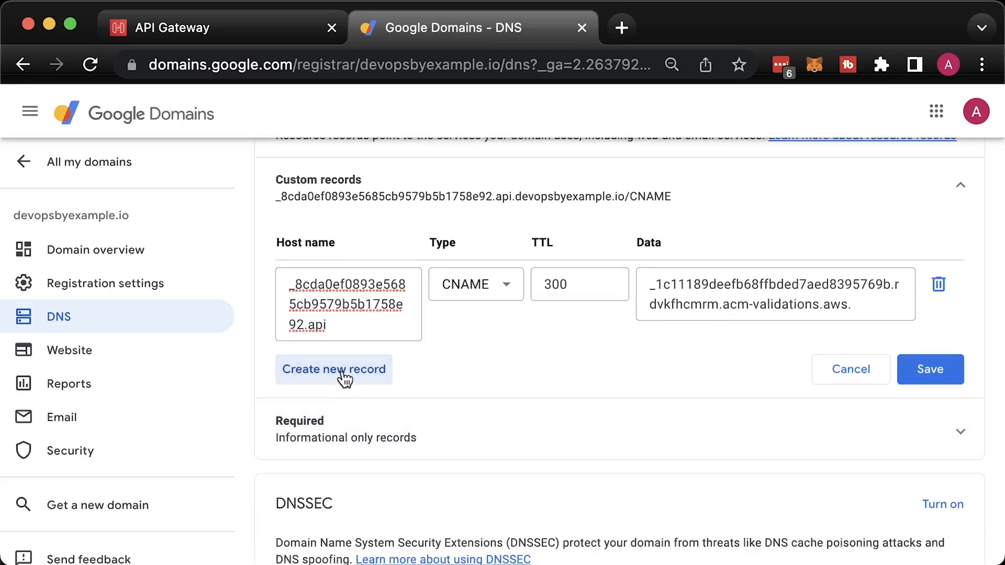
left_click(334, 369)
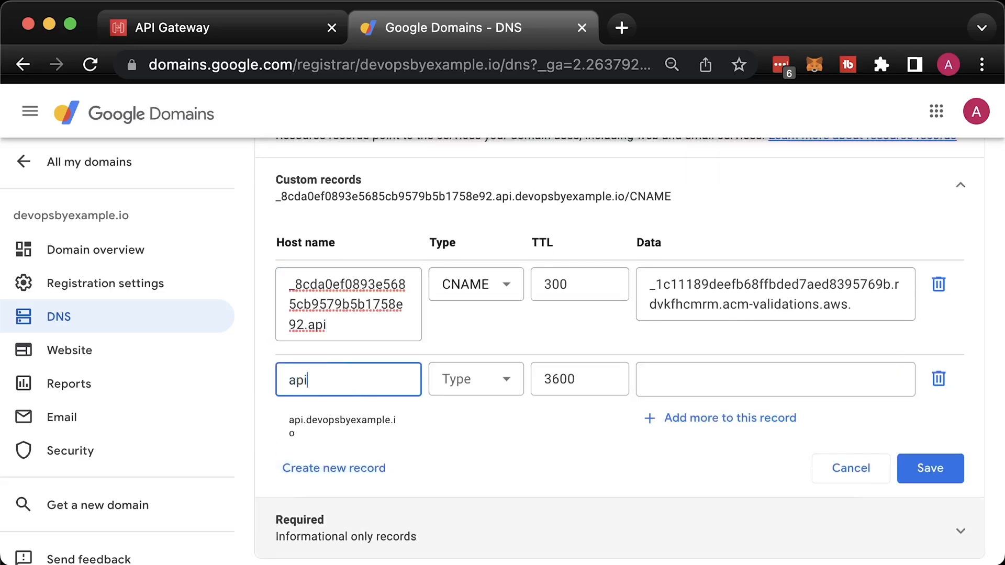
left_click(475, 379)
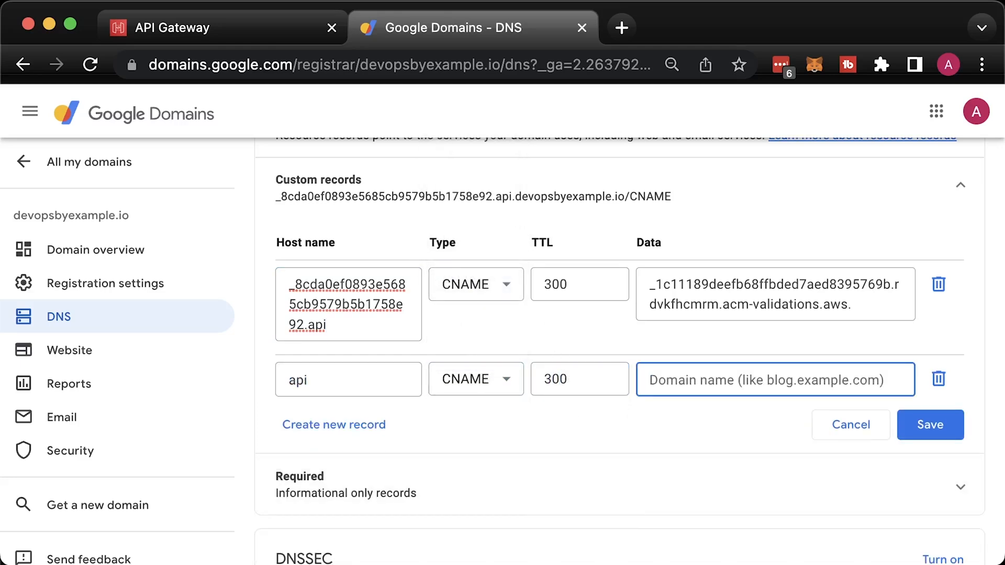
- Point it to d-rapa4q731f.execute-api.us-east-1.amazonaws.com, save, and return to API Gateway
type("d-rapa4q731f.execute-api.us-east-1.amazonaws.com")
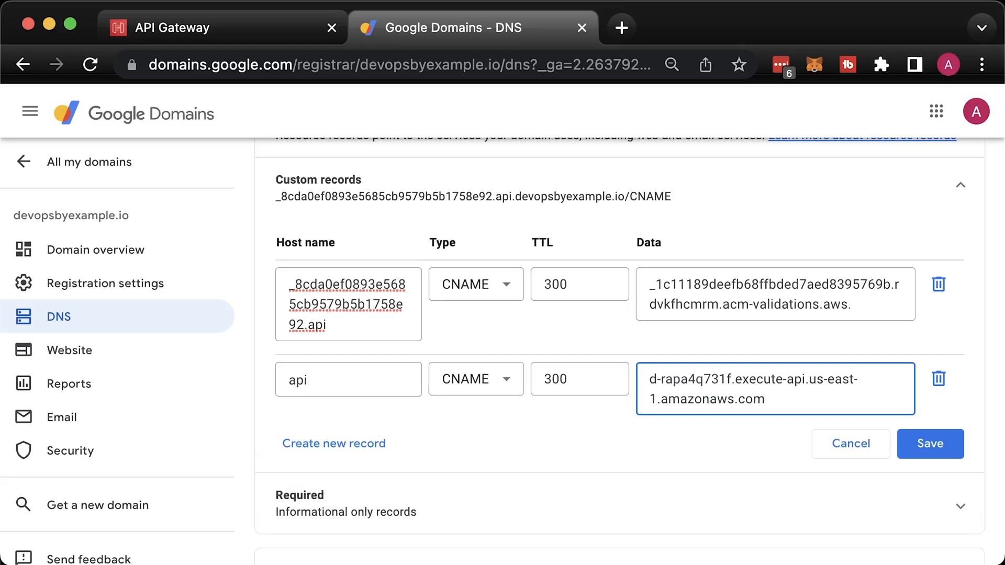
left_click(931, 444)
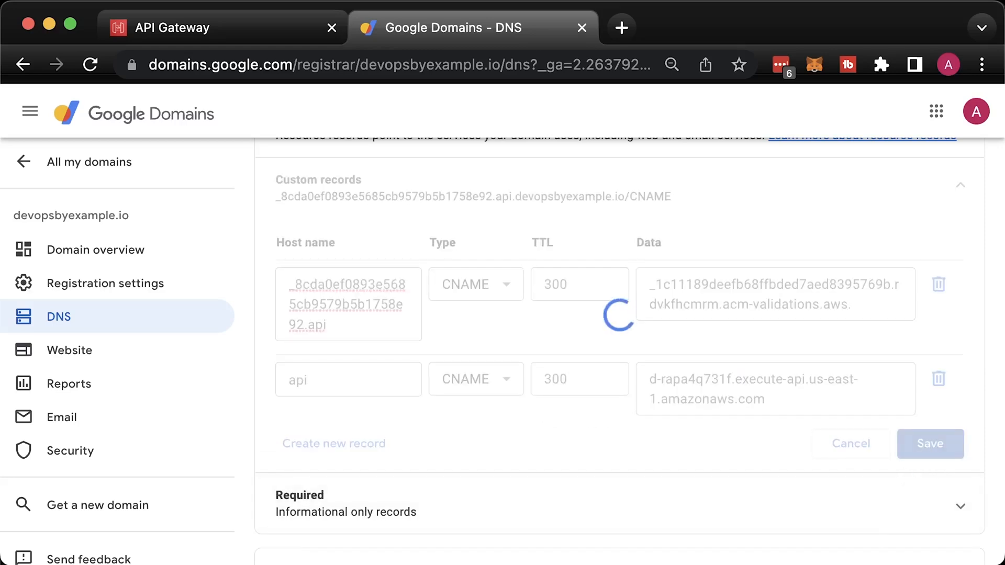
left_click(929, 443)
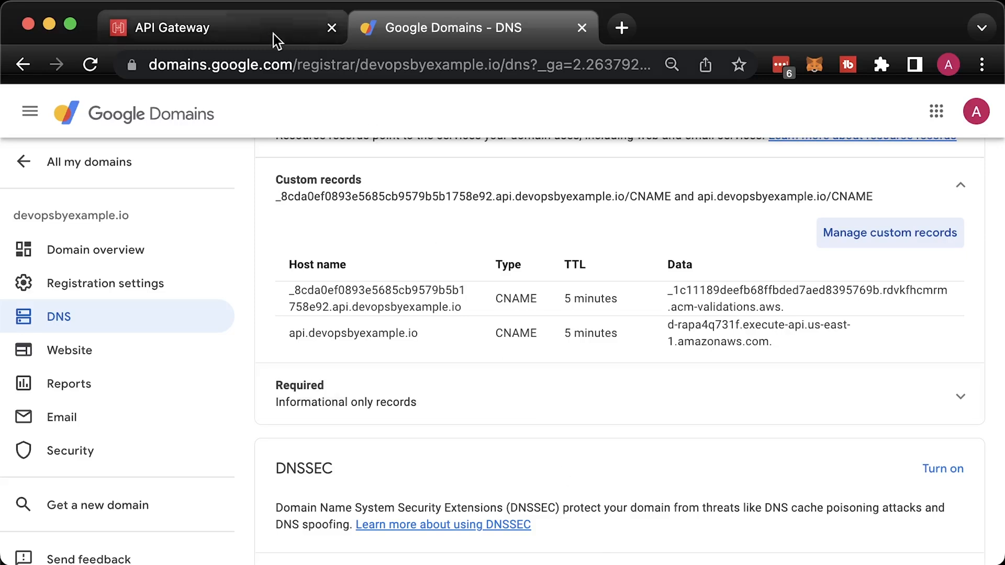
left_click(173, 27)
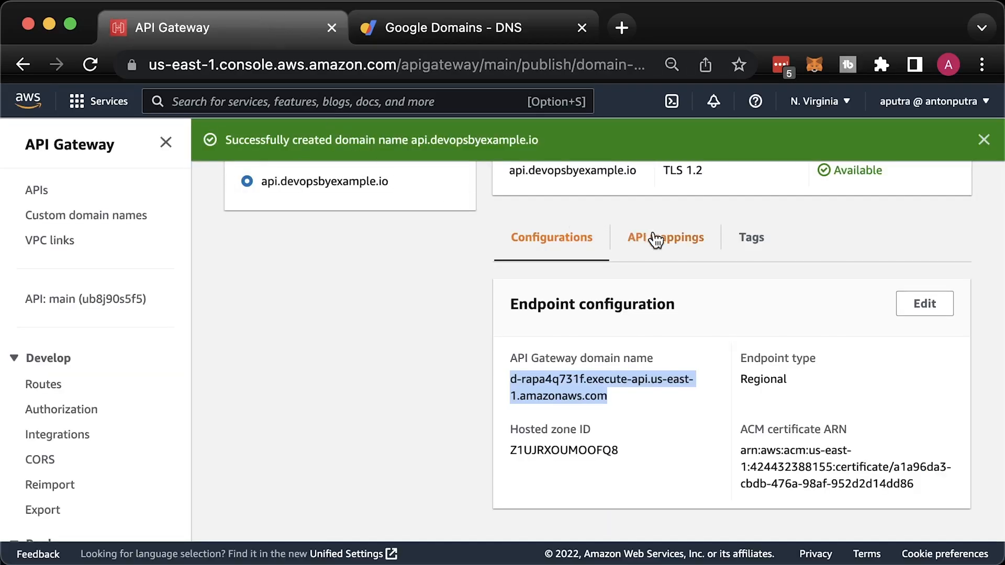
- Start configuring API mappings on the custom domain with a mapping for the main API
left_click(665, 236)
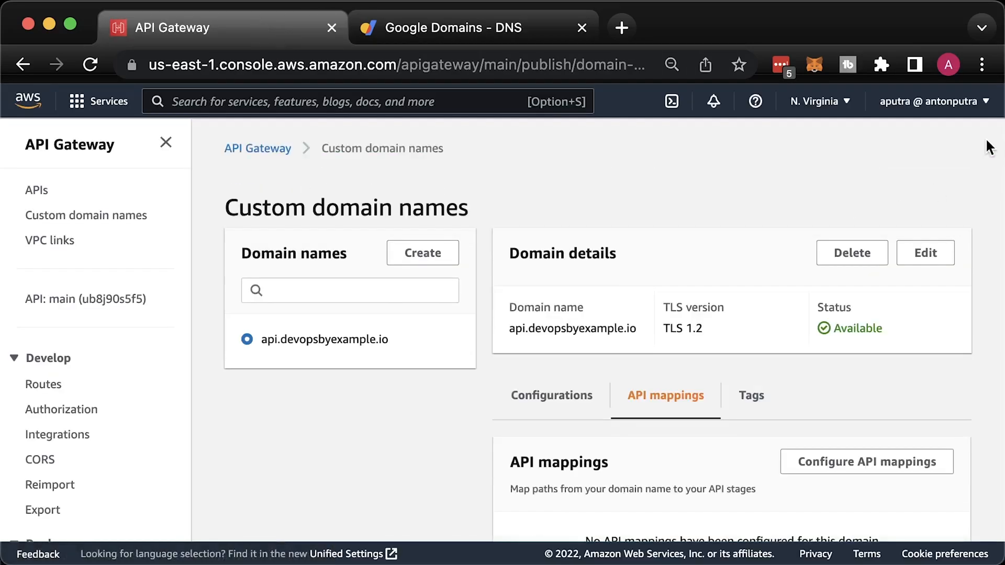
scroll("down", 3)
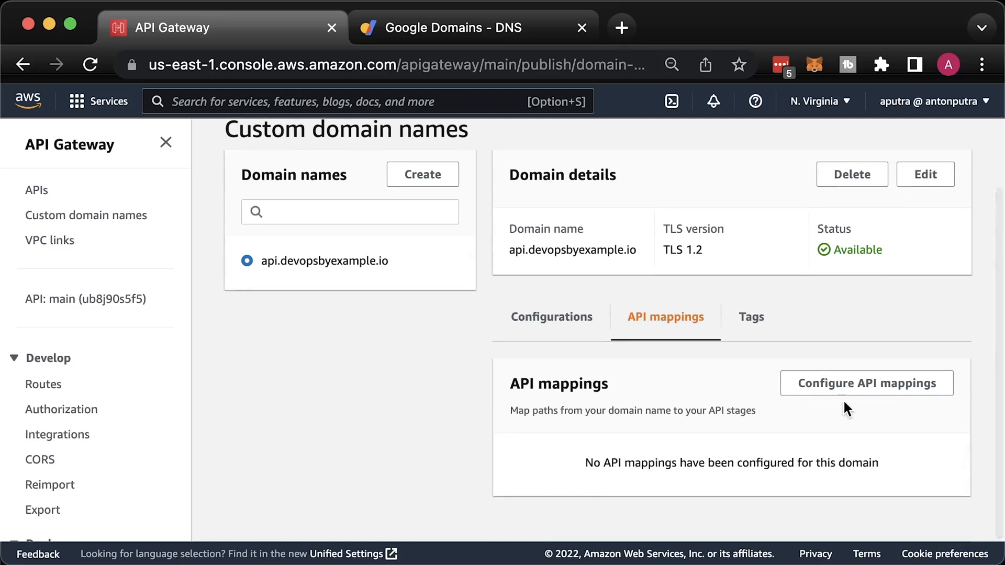
left_click(866, 383)
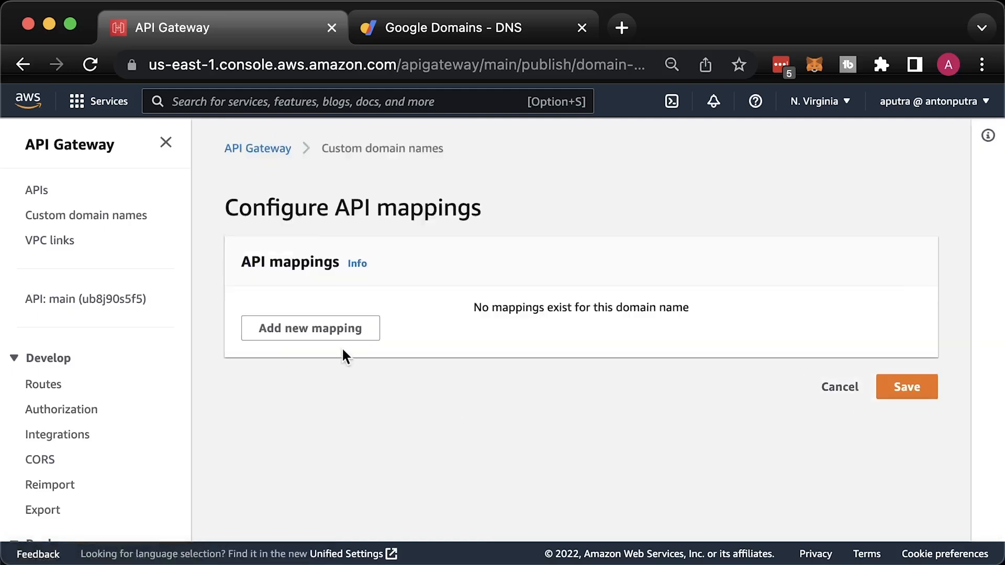
left_click(310, 328)
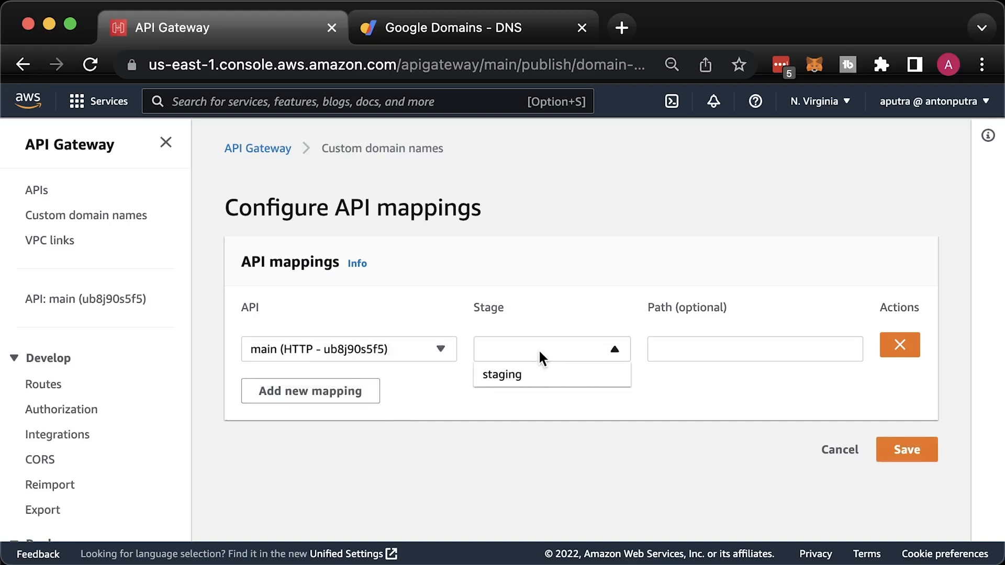
- Add a second mapping to main's staging stage at path v1 and save
left_click(501, 375)
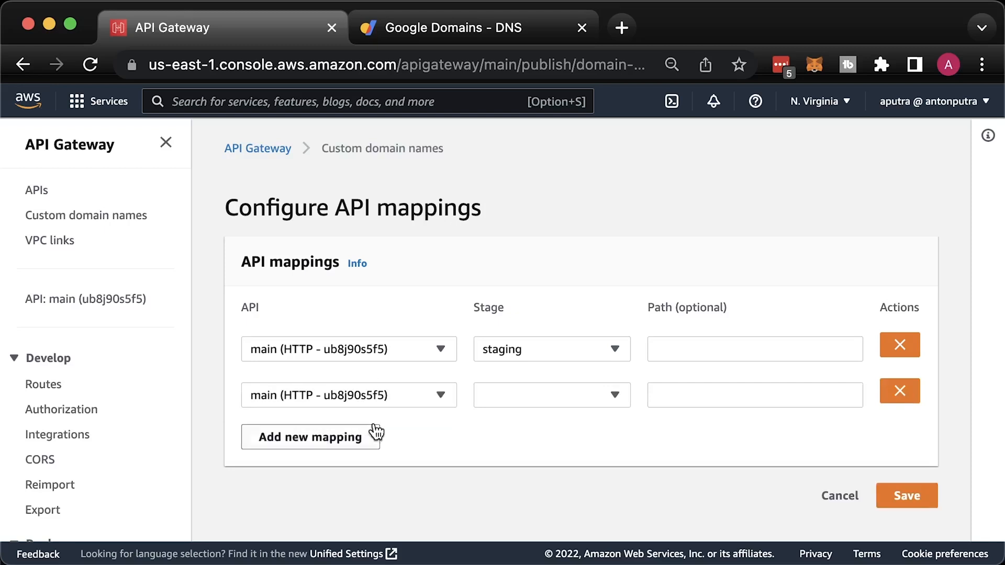
left_click(552, 395)
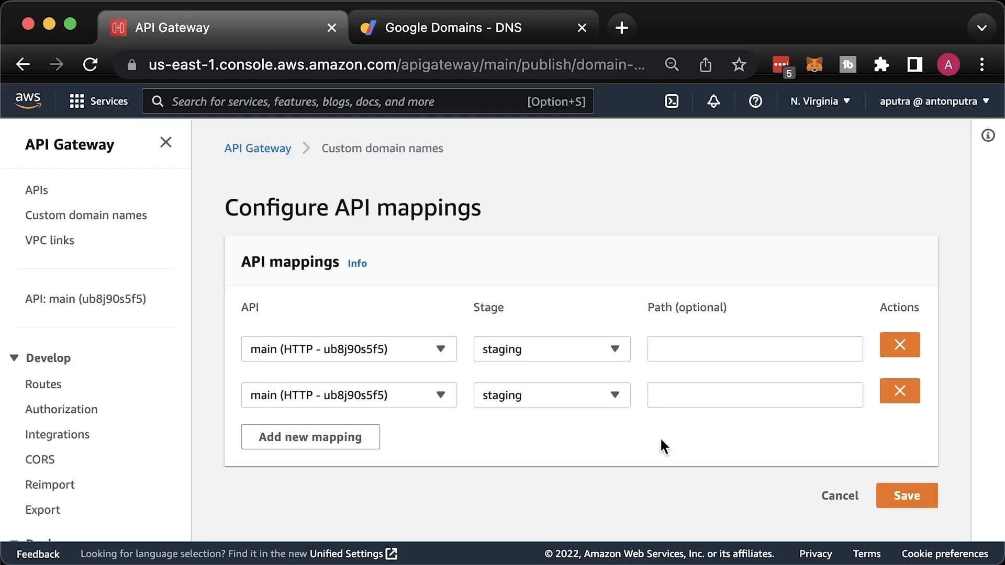
type("v1")
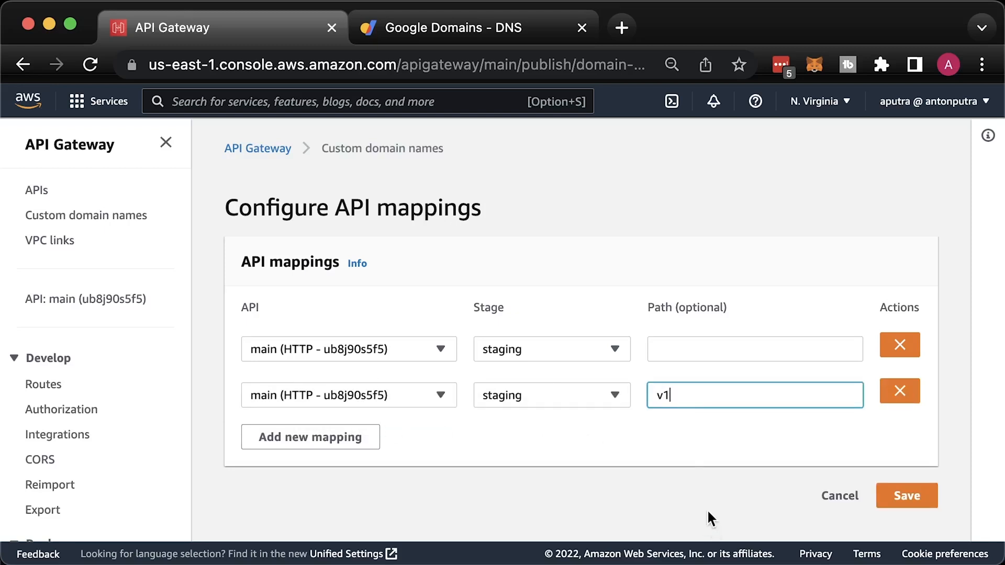
left_click(906, 495)
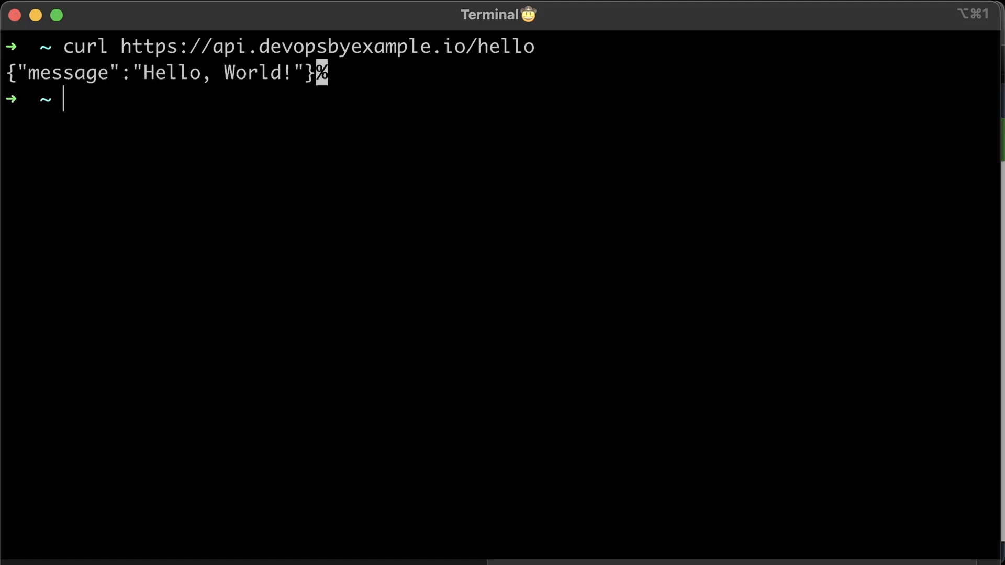
type("curl https://api.devopsbyexample.io/v1/hello")
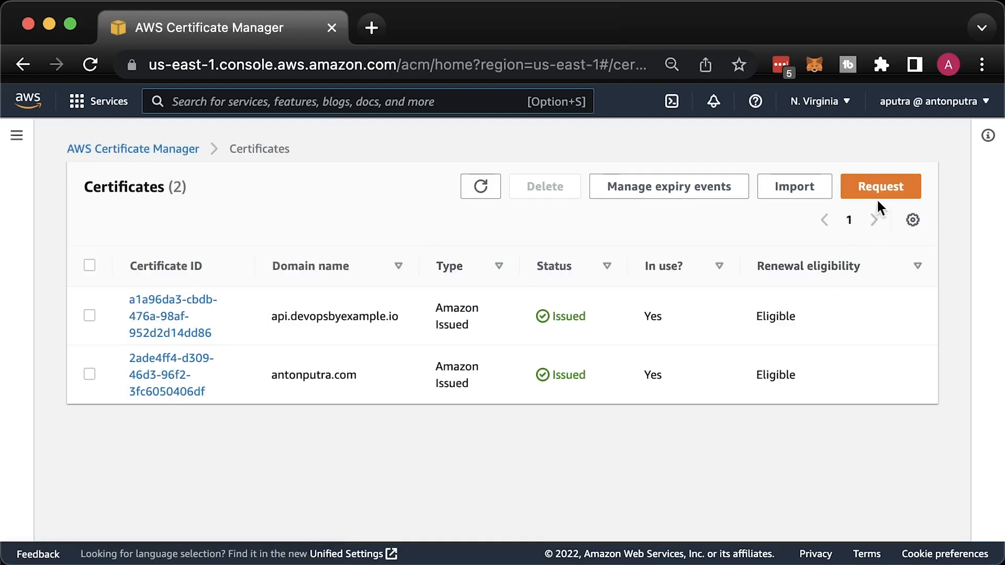
- Request a public ACM certificate for api.antonputra.com and view its pending-validation details
left_click(880, 186)
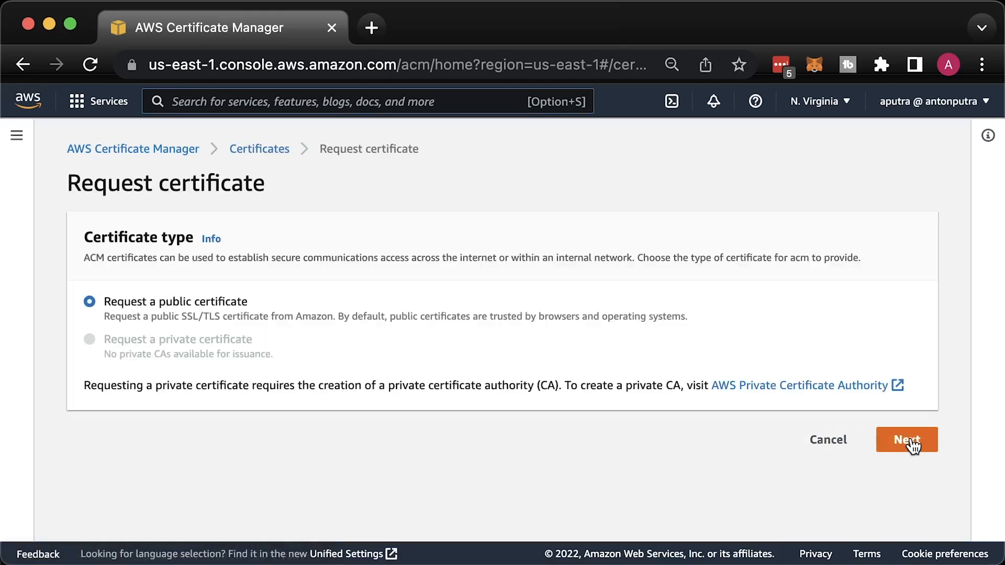
left_click(906, 439)
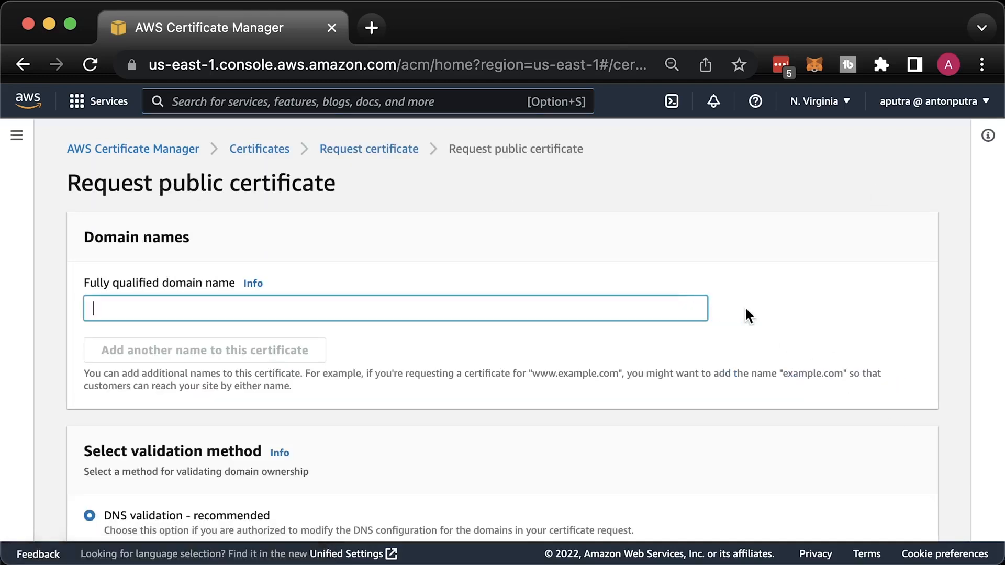
type("api.antonputra.com")
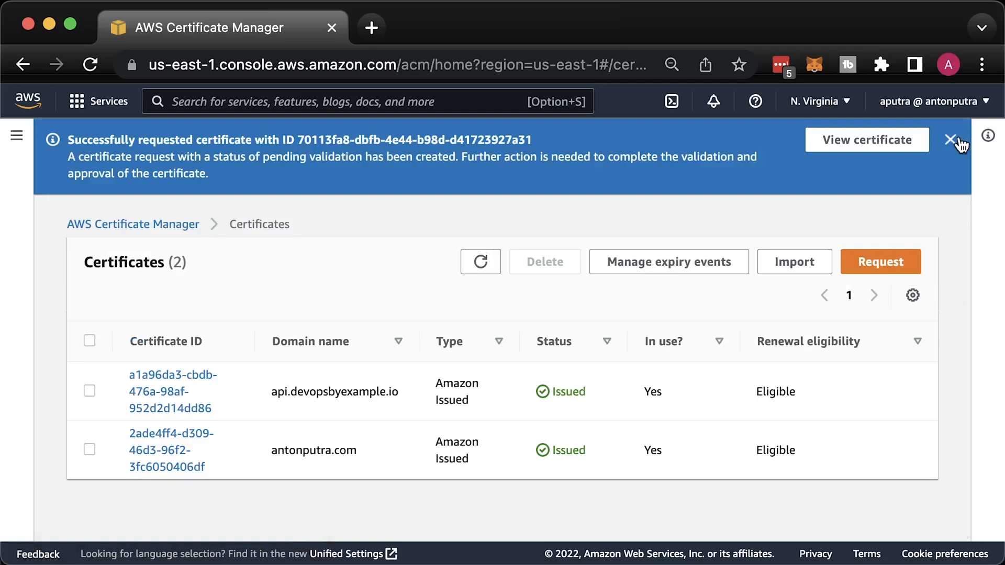
left_click(948, 140)
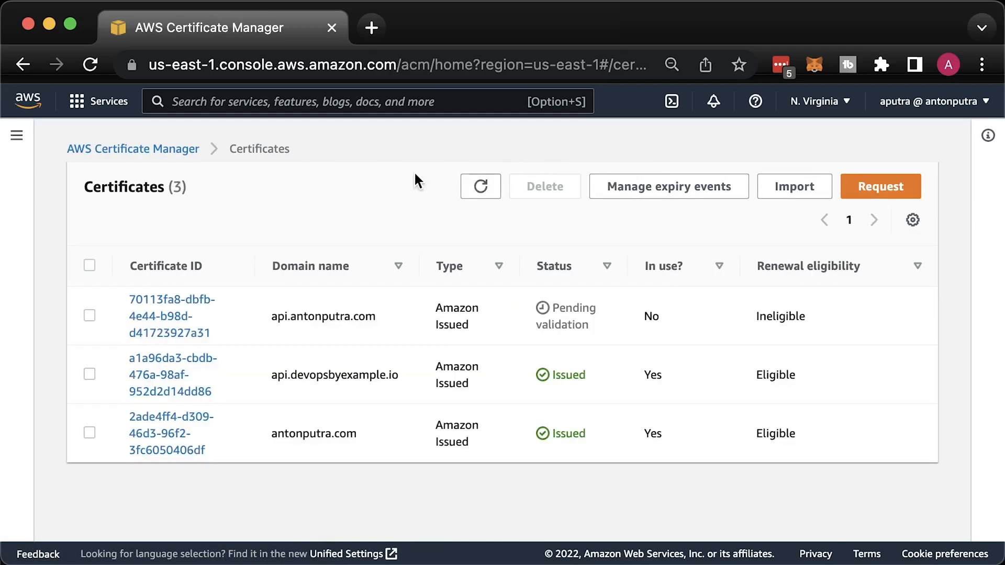
mouse_move(420, 183)
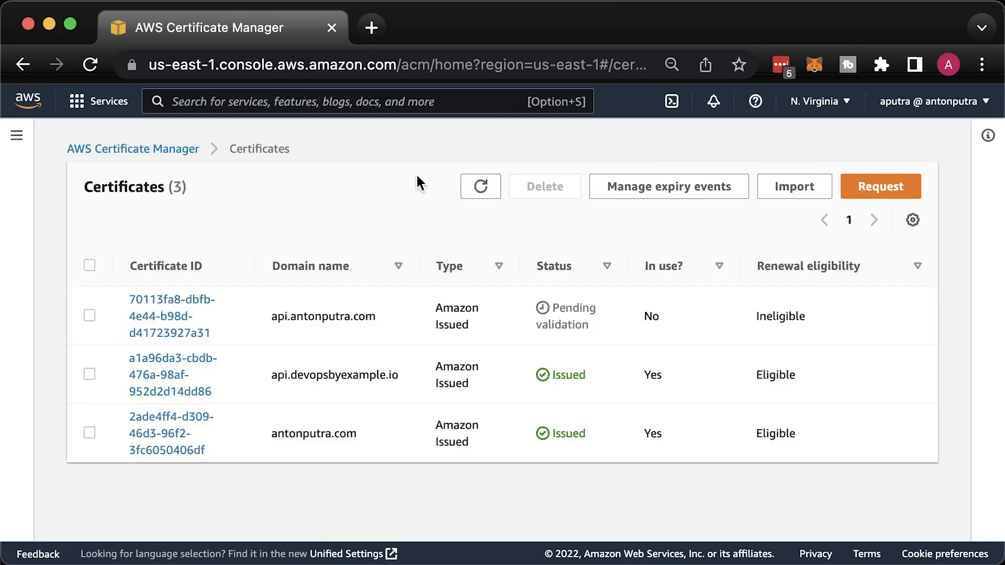
left_click(172, 316)
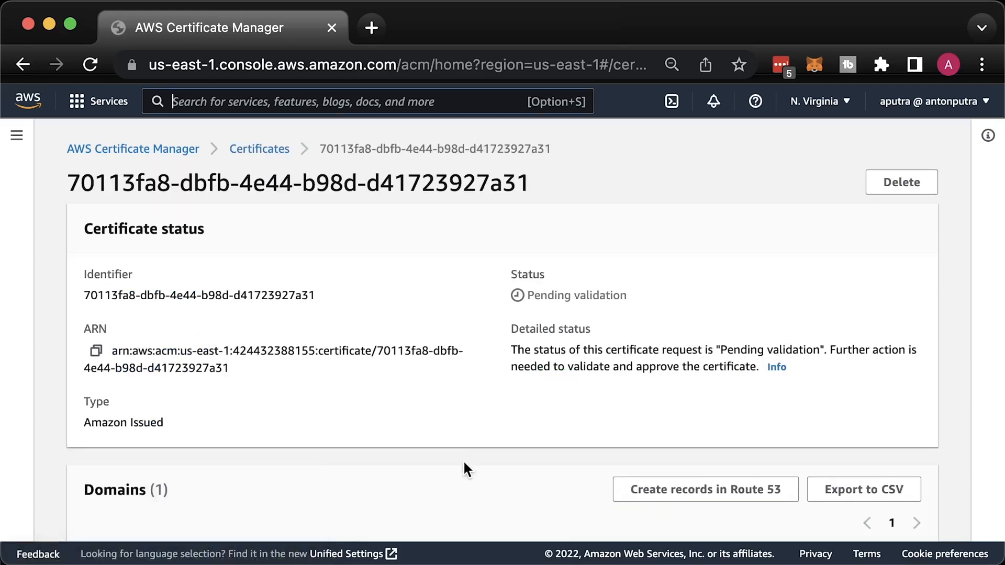
- Create the validation CNAME records for api.antonputra.com in Route 53 and return to the certificates list
scroll("down", 3)
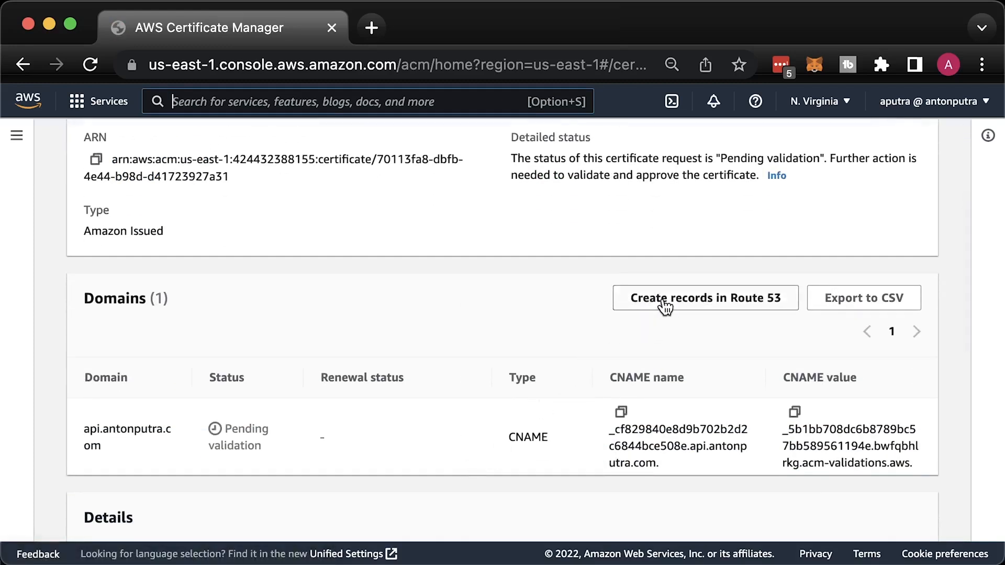
left_click(705, 298)
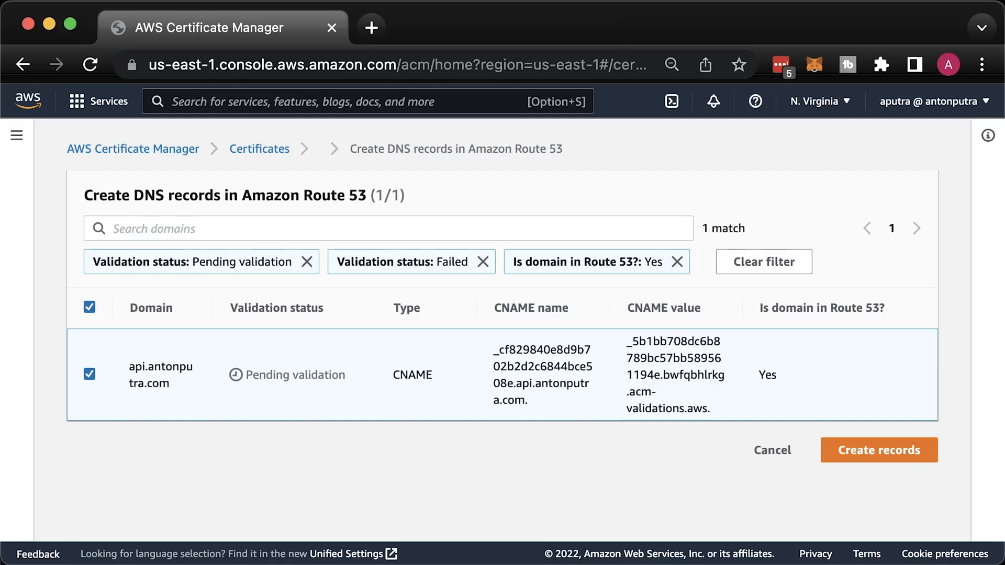
left_click(879, 450)
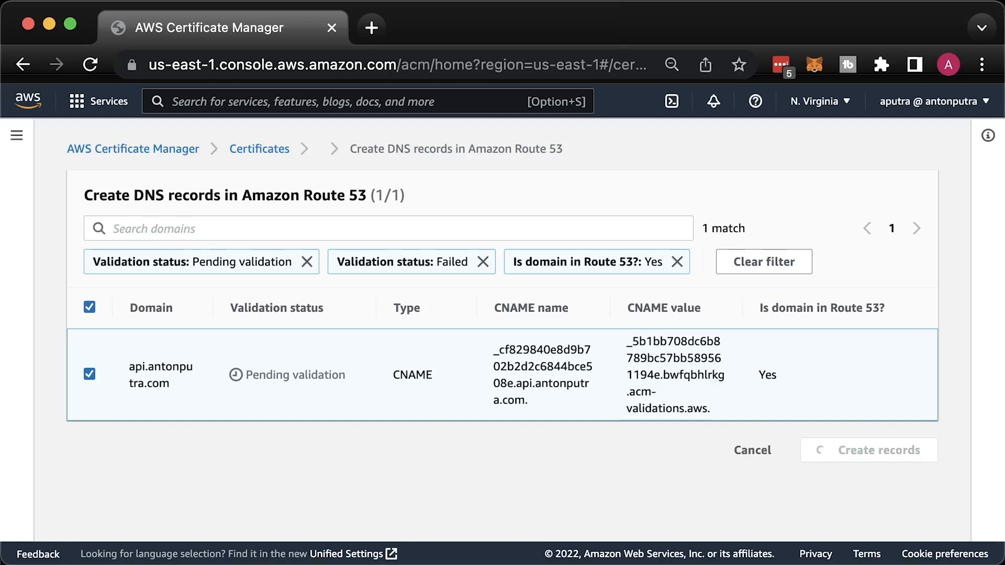
left_click(877, 450)
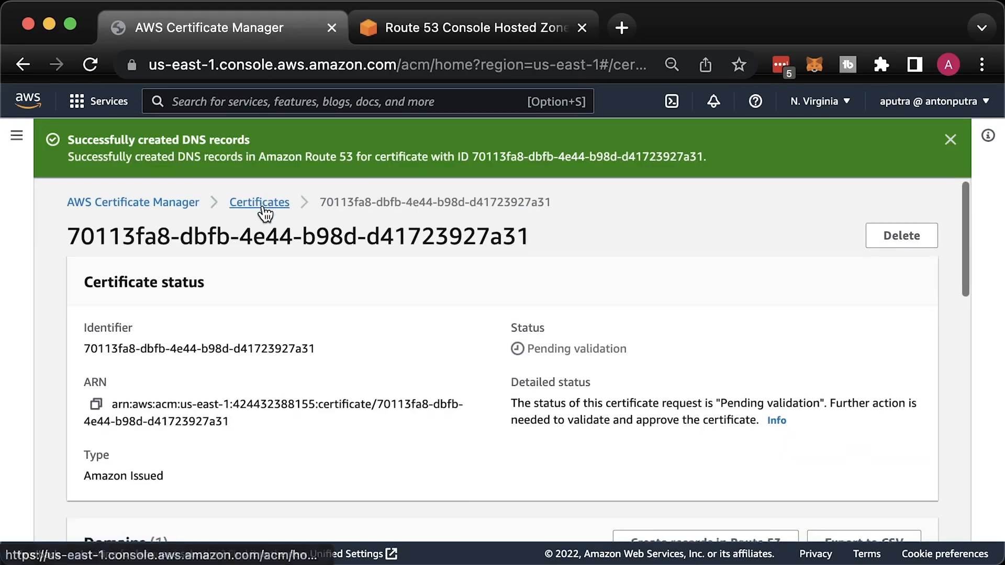
left_click(259, 202)
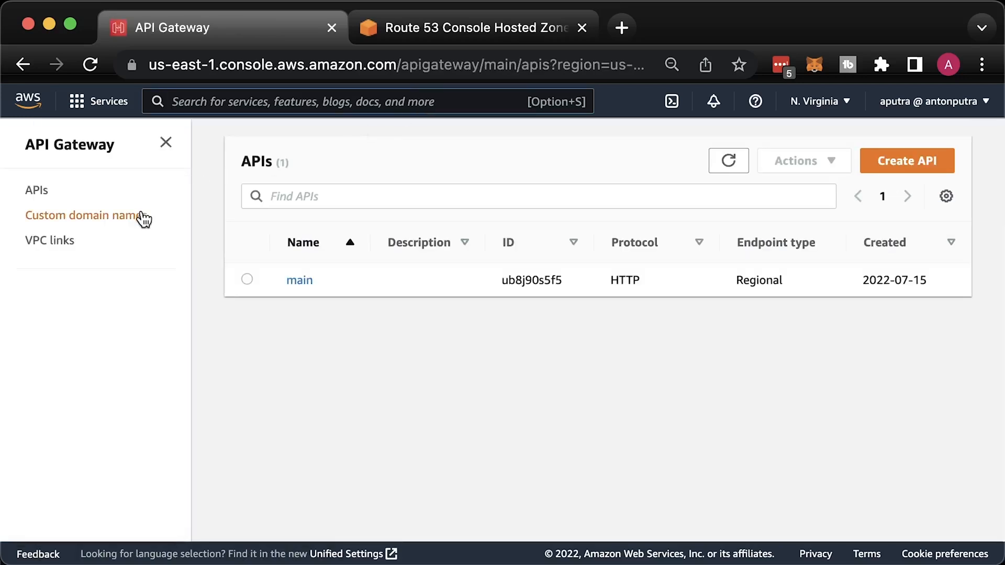
- Create the custom domain name api.antonputra.com using its new ACM certificate
left_click(81, 215)
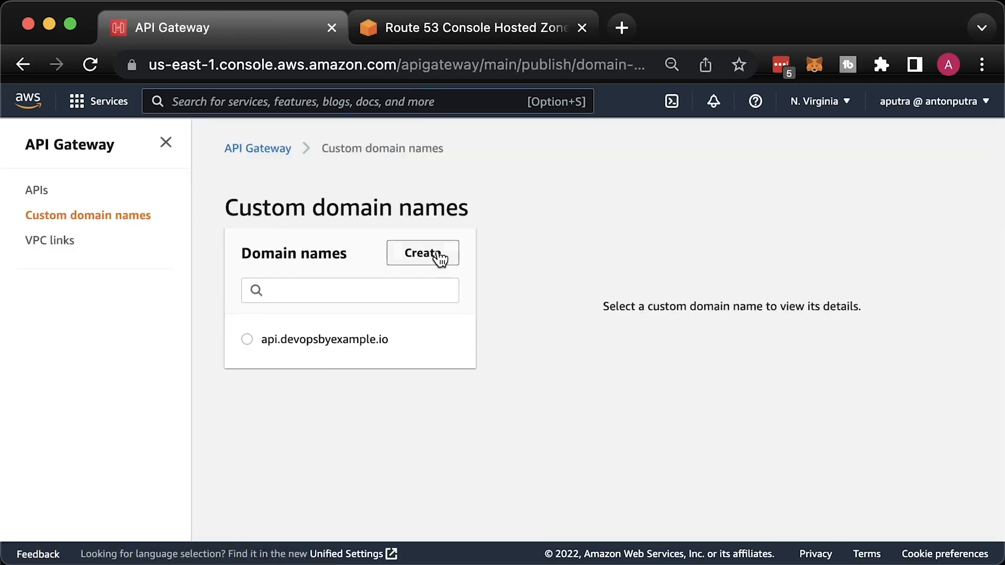
left_click(423, 252)
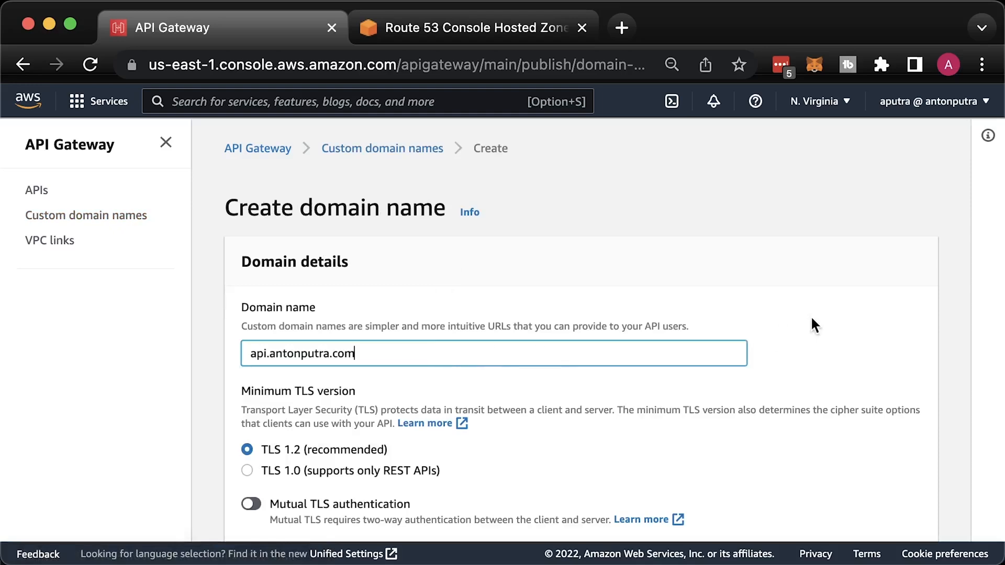
scroll("down", 3)
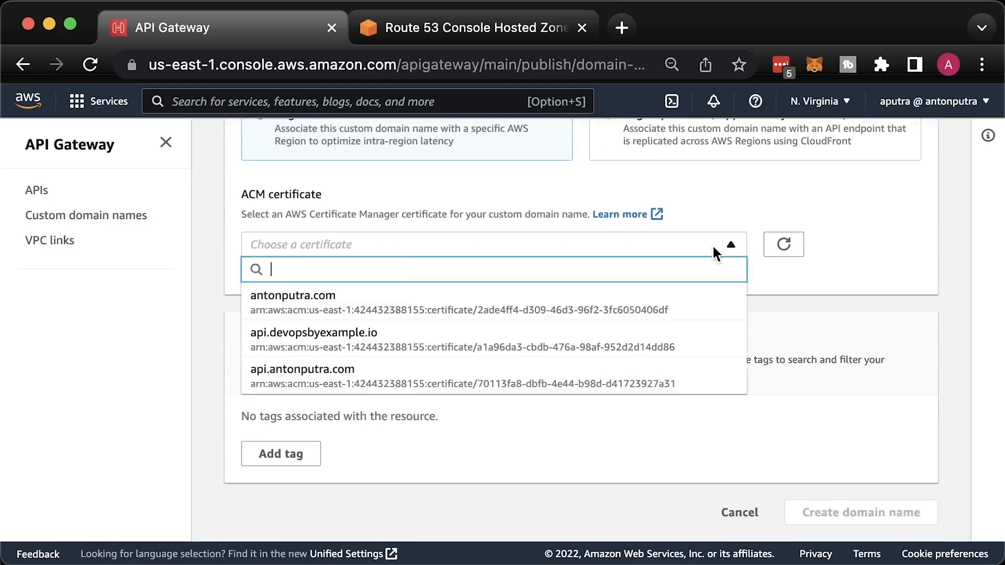
left_click(302, 368)
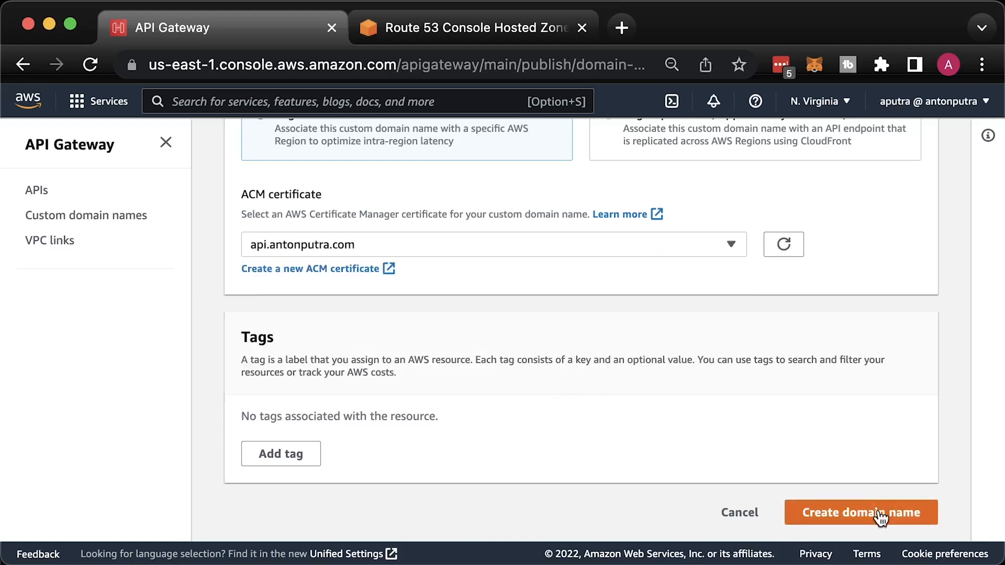
left_click(862, 513)
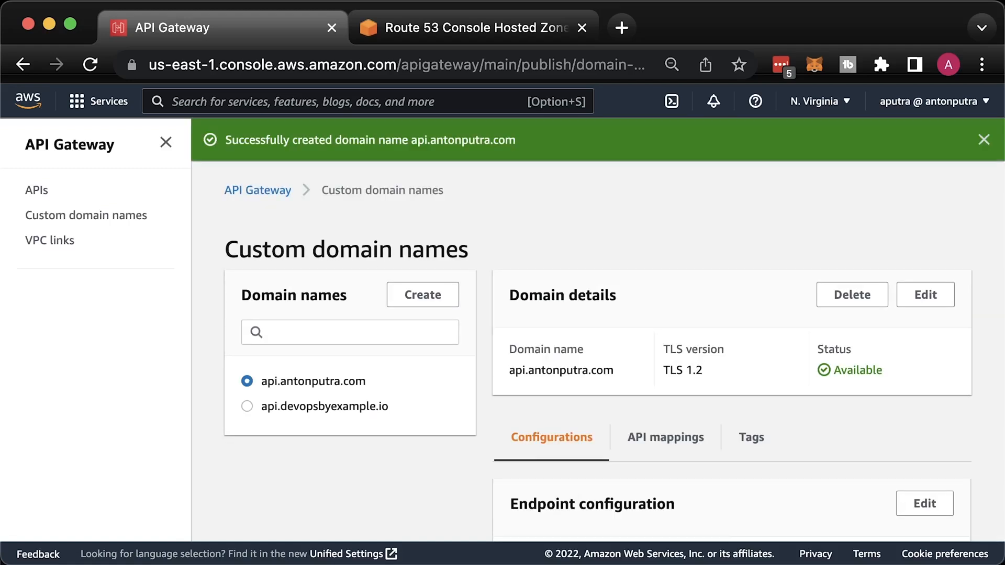
- Add a Route 53 alias record api routing to the us-east-1 API Gateway endpoint
left_click(471, 27)
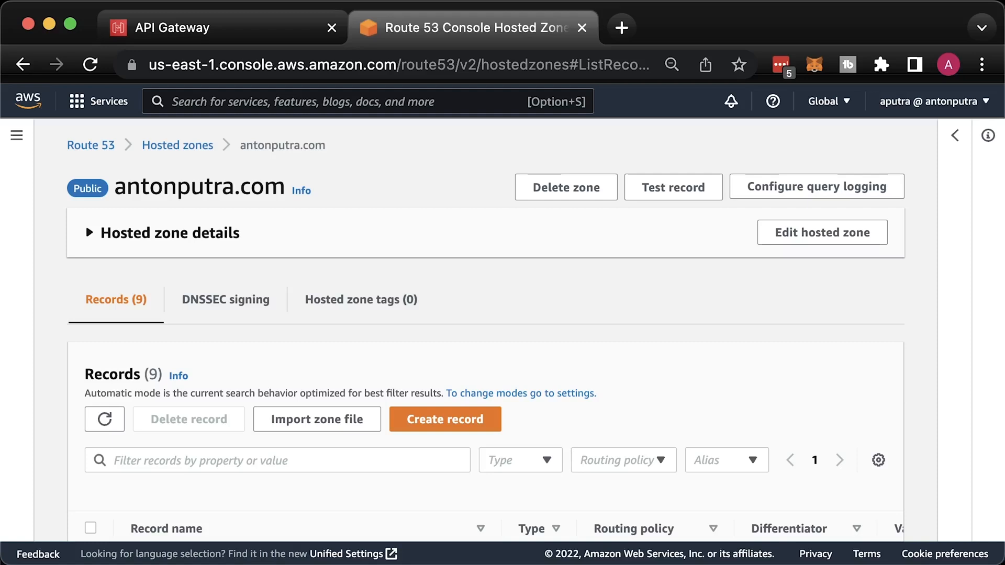
left_click(445, 418)
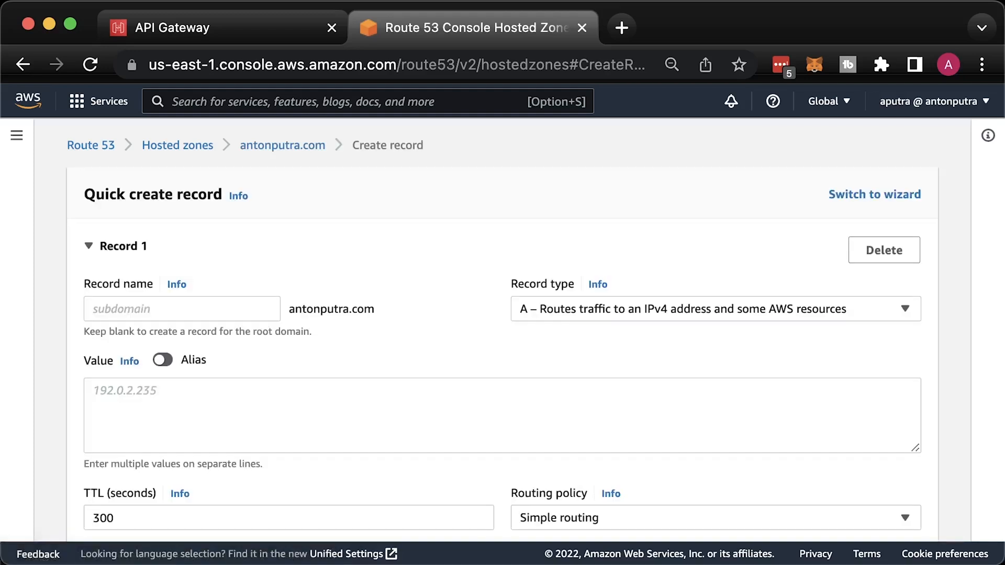
left_click(182, 308)
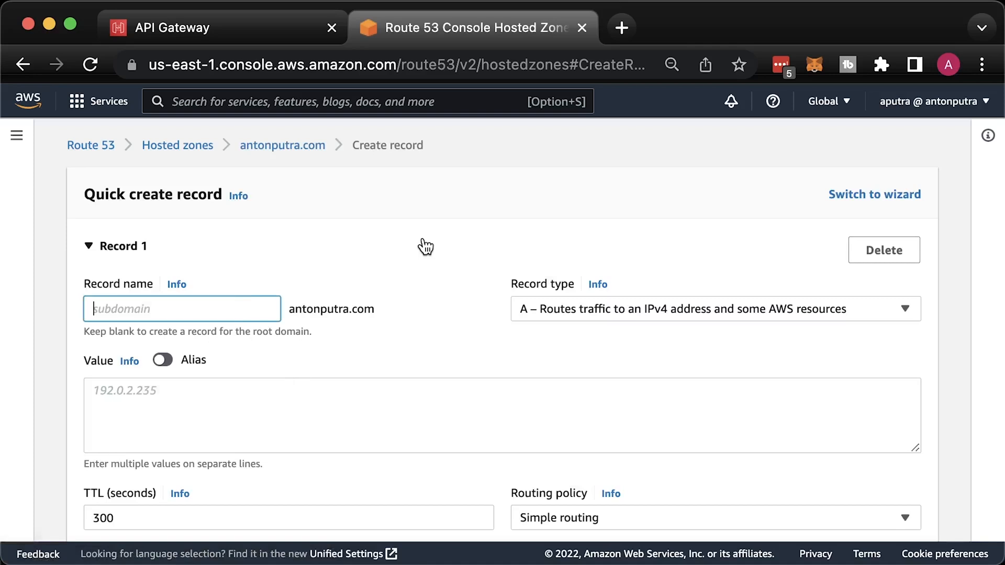
type("api")
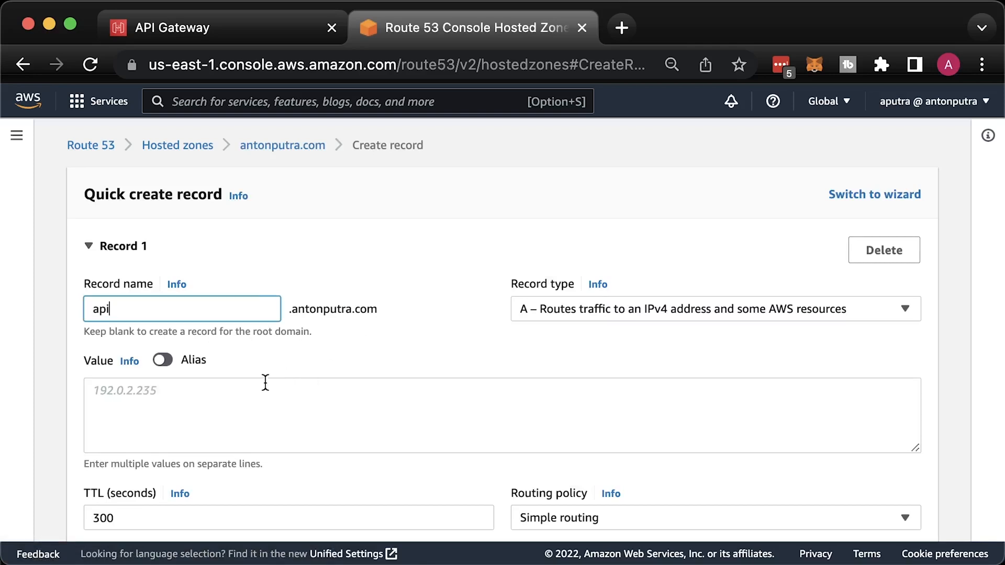
left_click(162, 360)
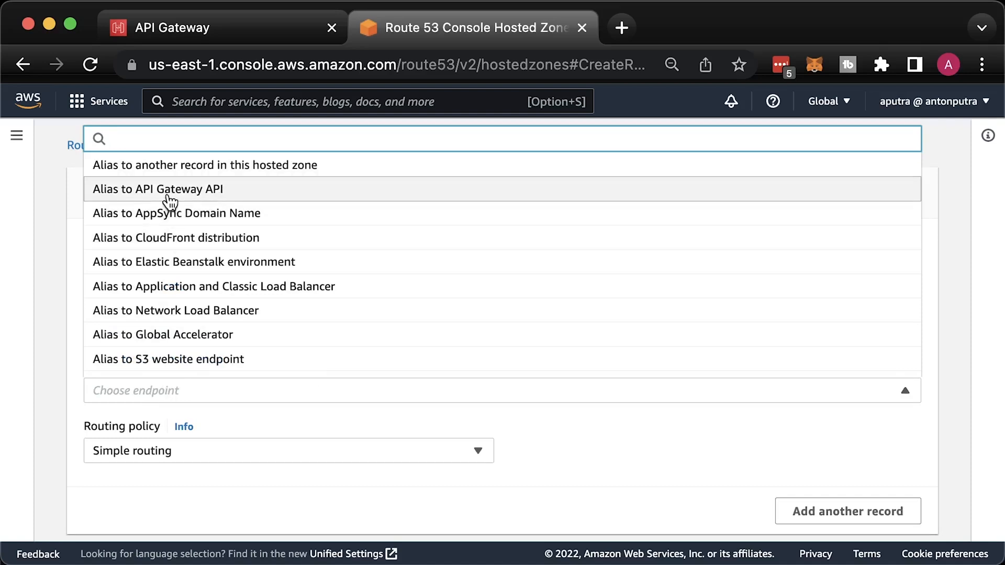
left_click(157, 188)
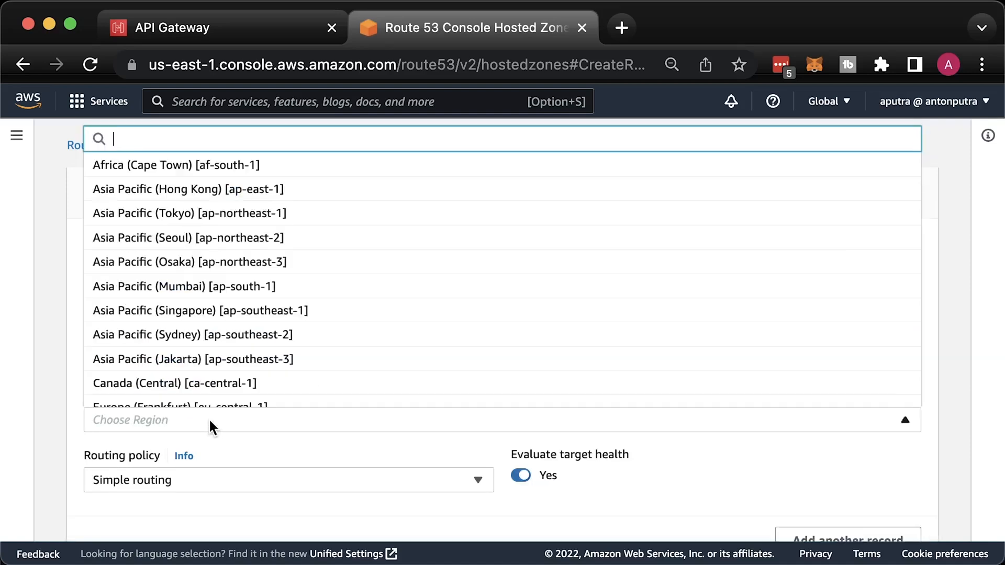
type("us-")
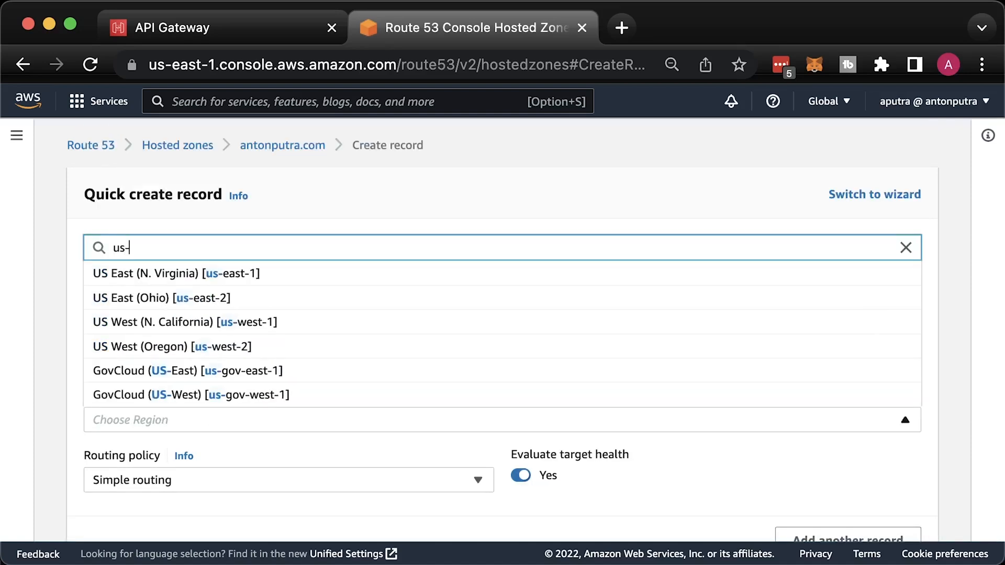
left_click(145, 273)
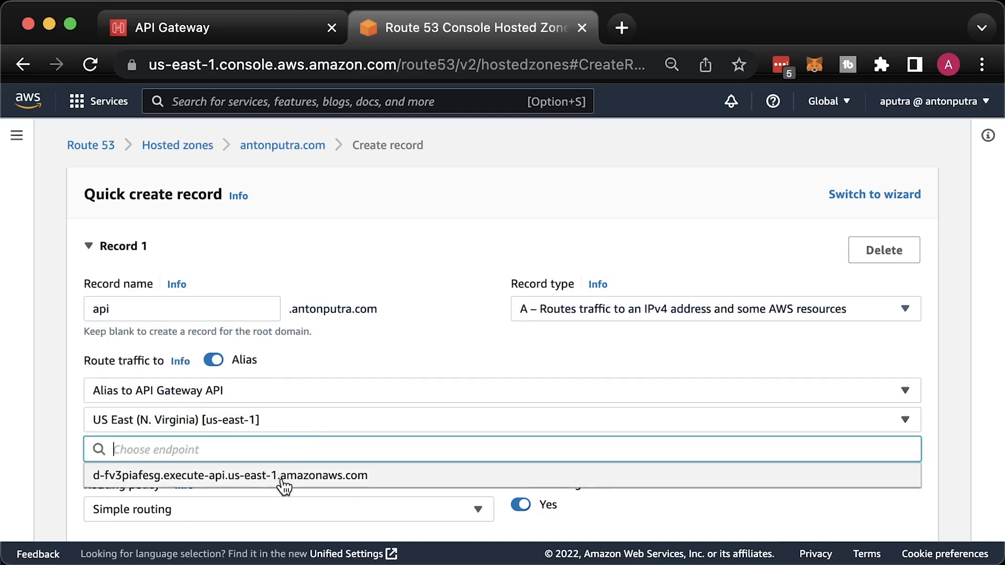
left_click(229, 475)
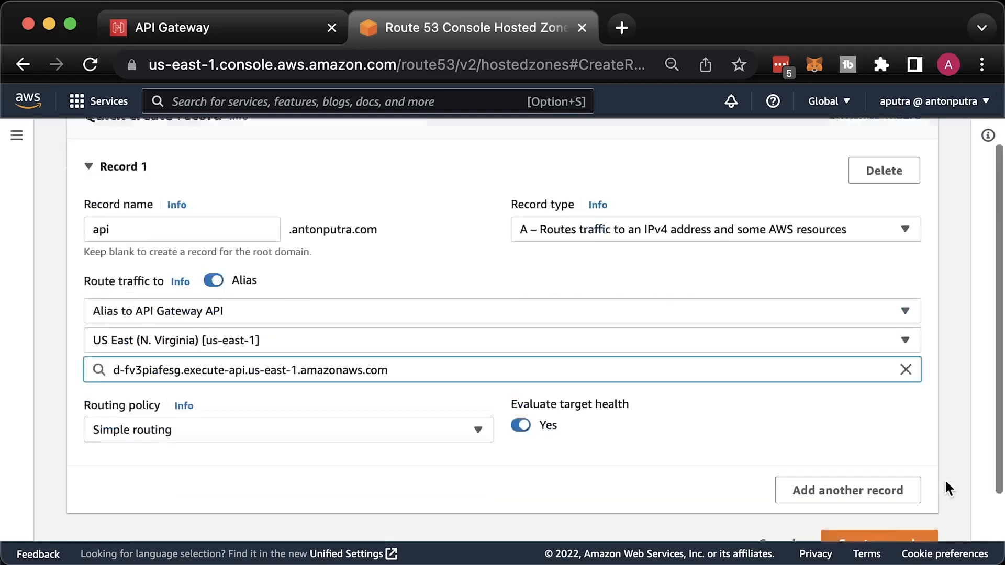
left_click(879, 544)
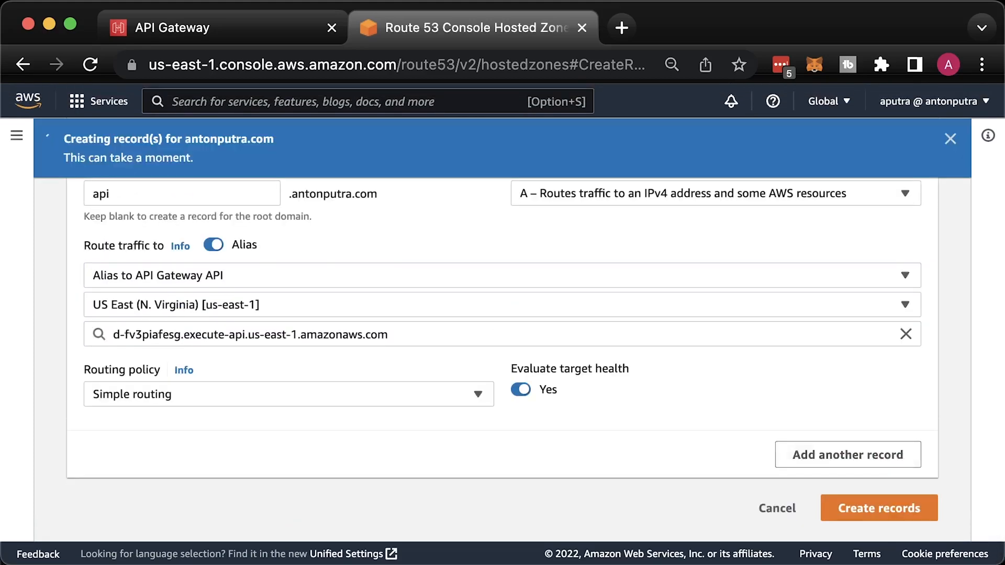
left_click(878, 508)
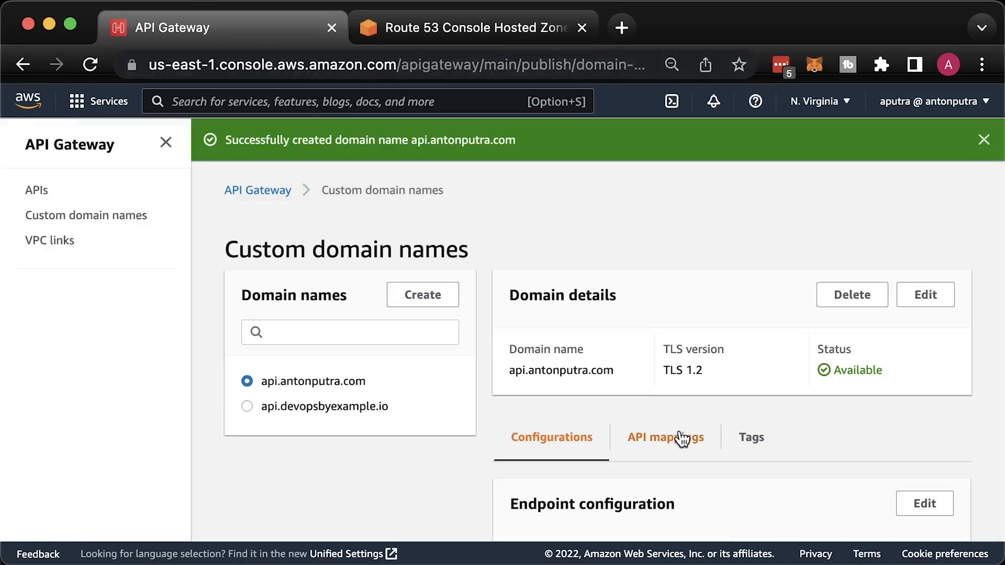
- Save two mappings of the main API's staging stage, at the root and under v2
left_click(666, 438)
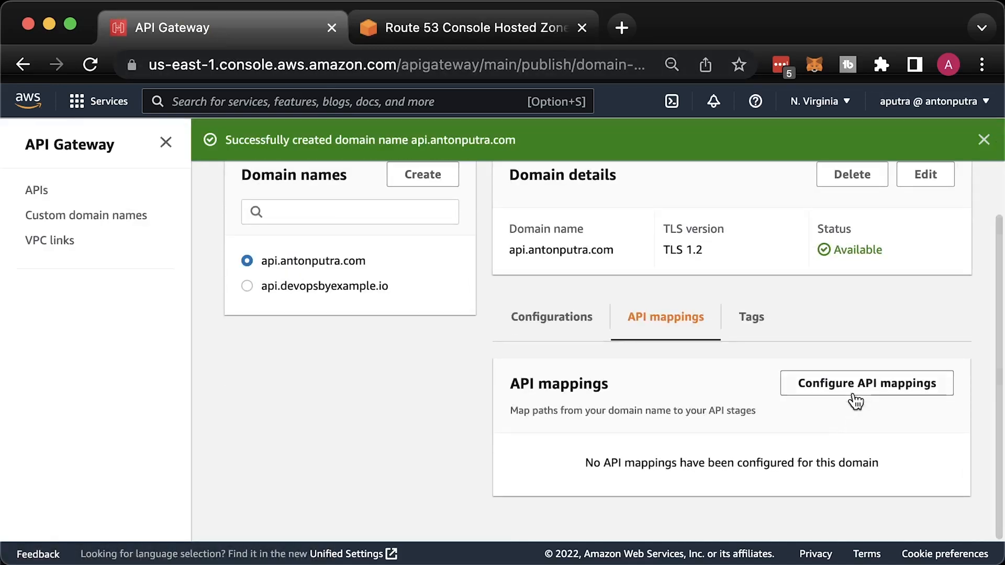
left_click(867, 383)
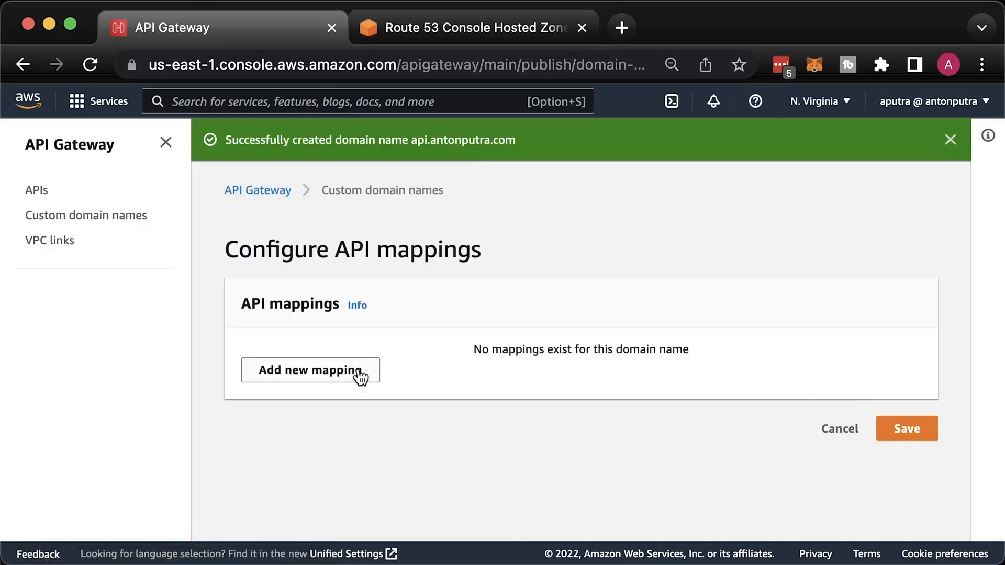
left_click(310, 370)
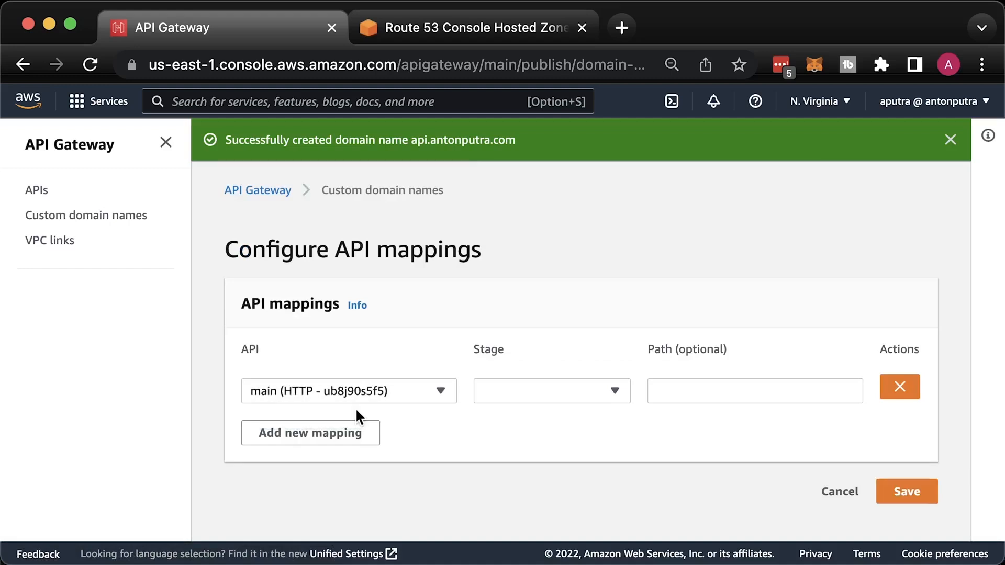
left_click(550, 391)
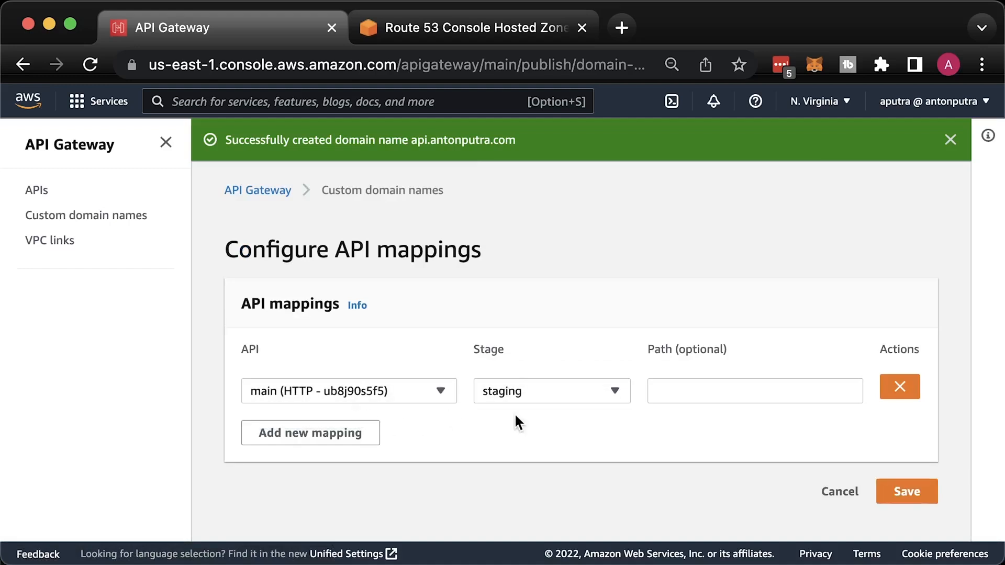
left_click(310, 434)
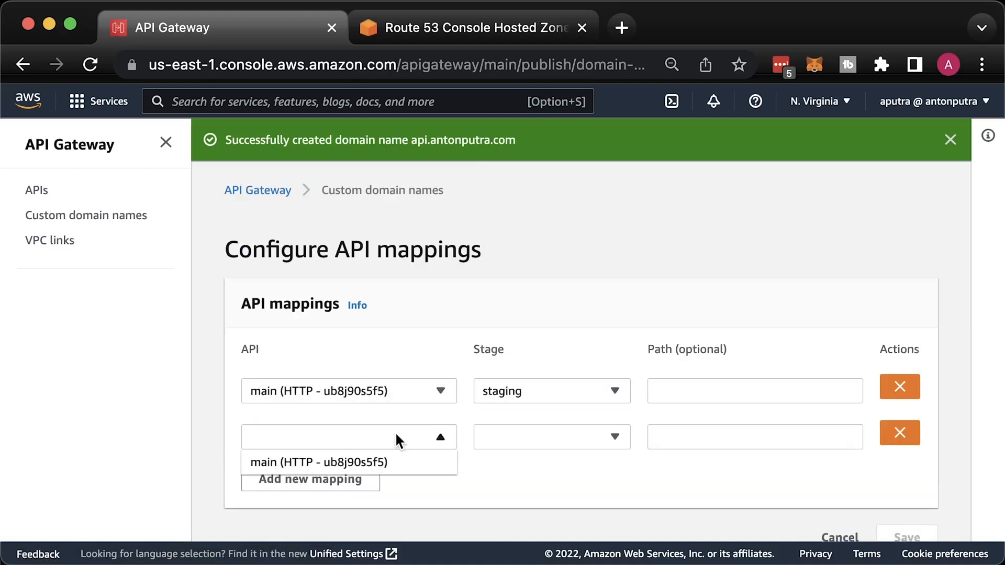
left_click(316, 463)
type("v2")
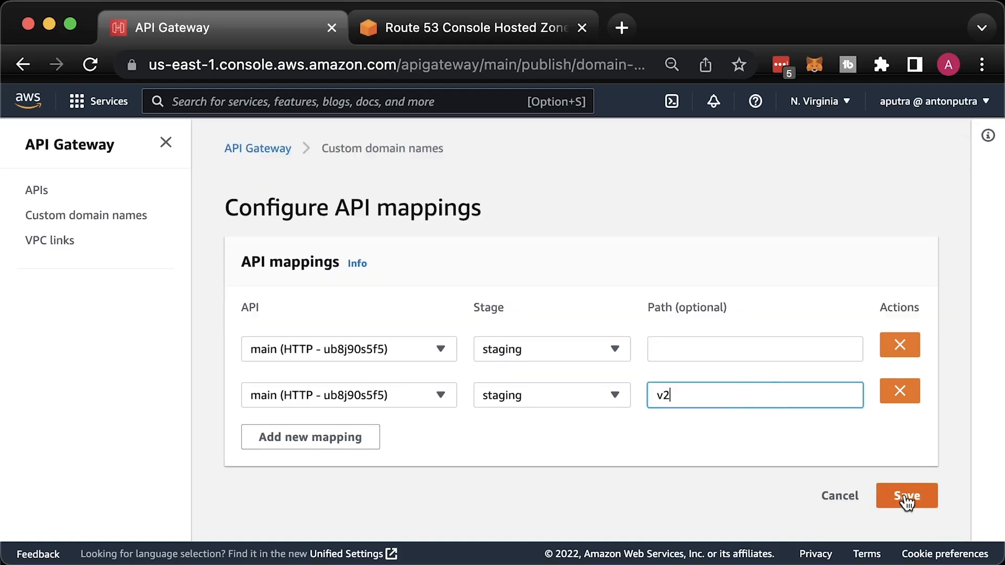
left_click(907, 496)
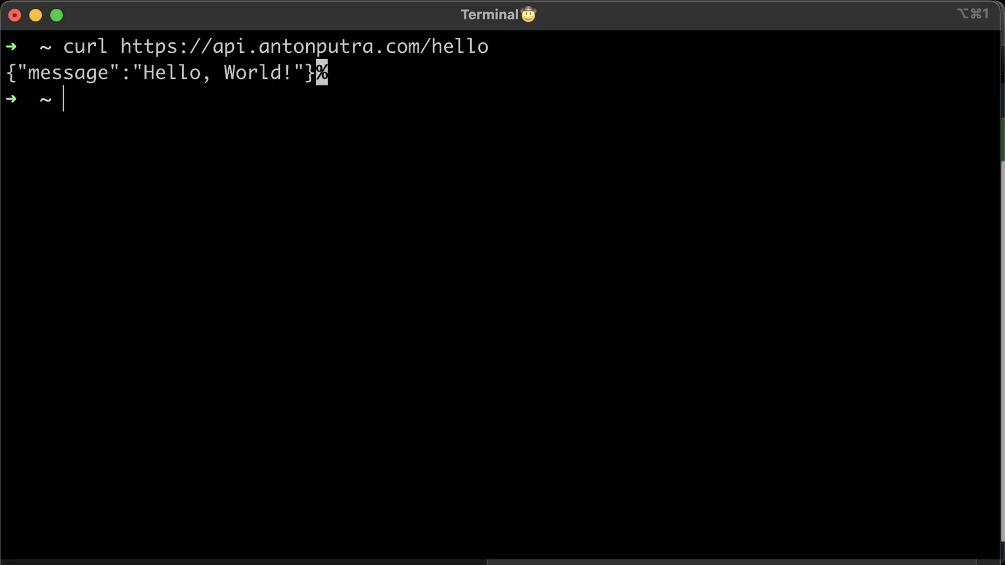
type("curl https://api.antonputra.com/hello")
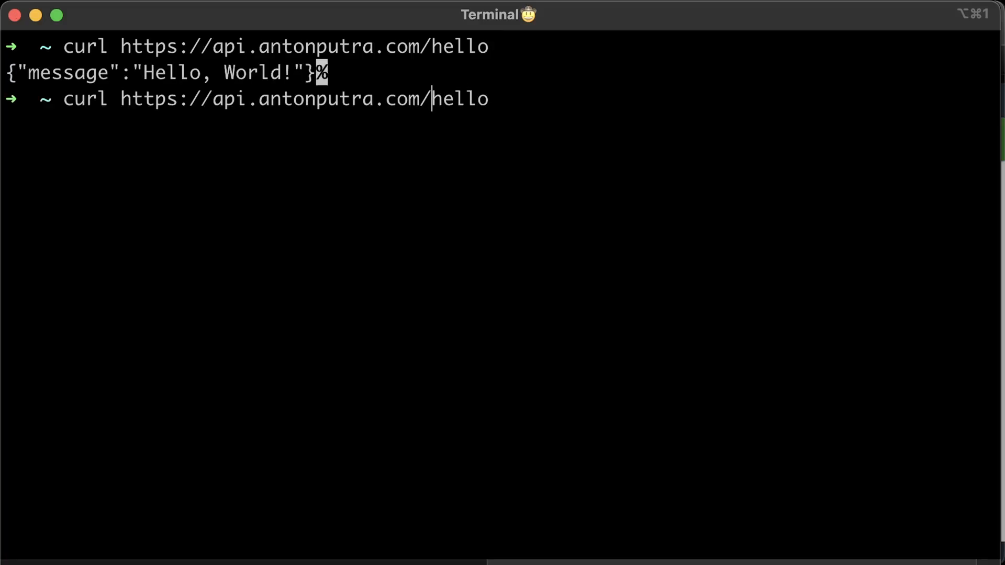
type("v2")
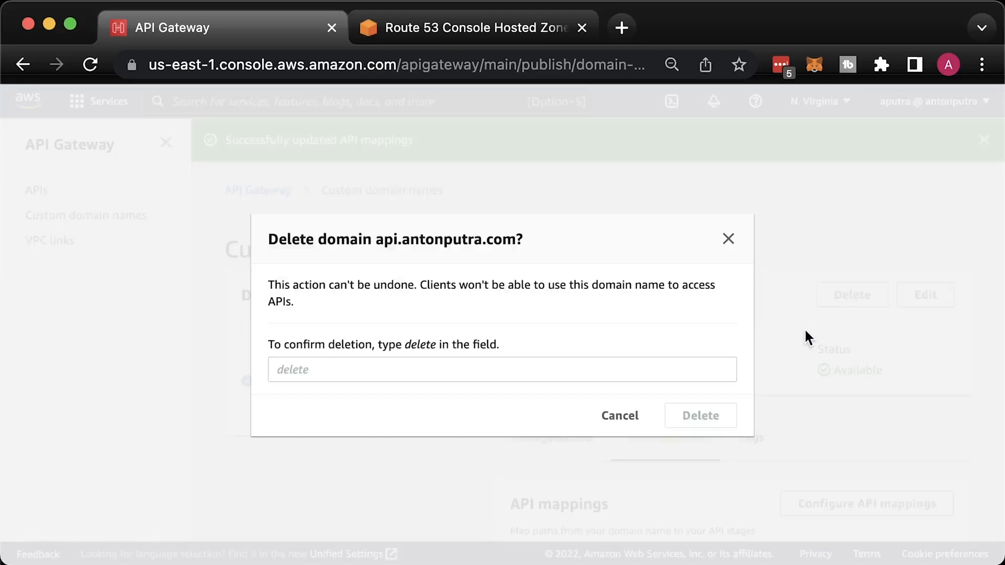
- Delete the api.antonputra.com custom domain and its two Route 53 DNS records
type("delete")
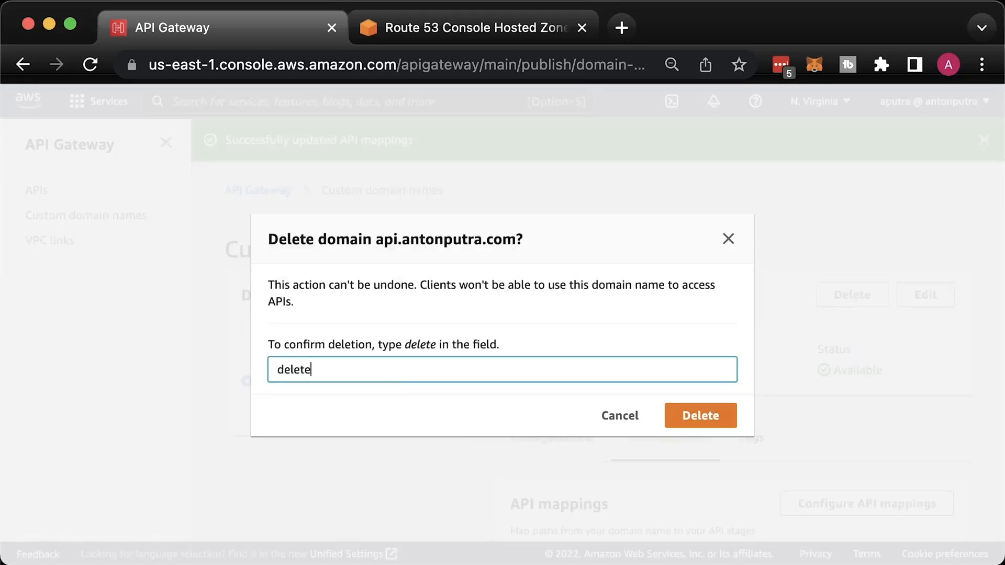
left_click(701, 415)
type("route 53")
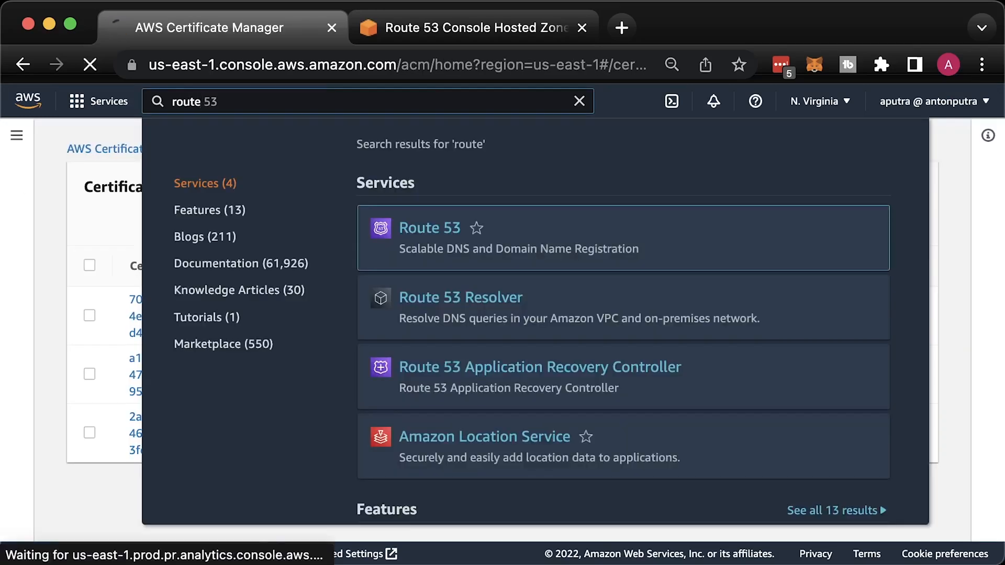
left_click(429, 228)
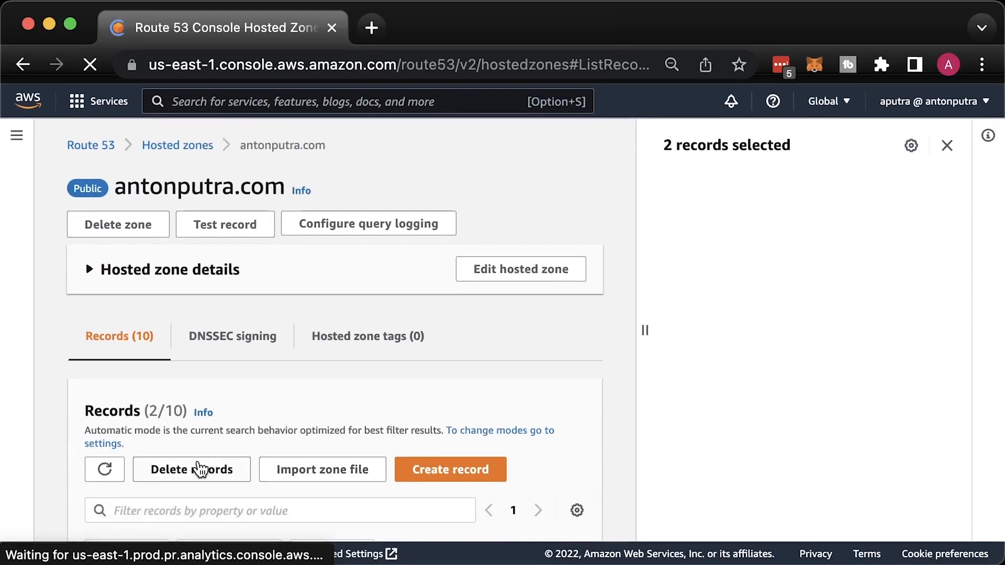
left_click(190, 469)
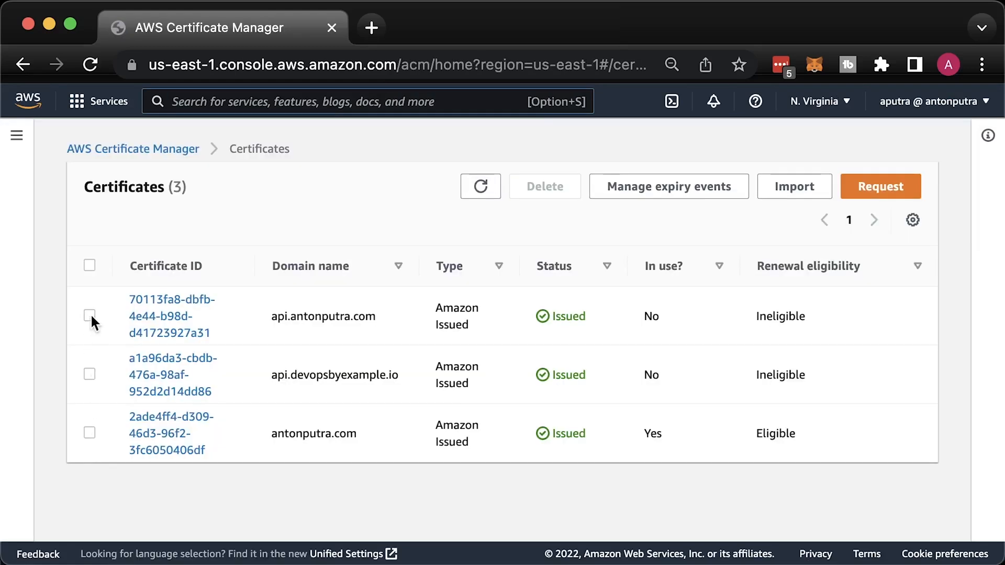
- Delete the api.antonputra.com and api.devopsbyexample.io certificates in ACM
left_click(89, 316)
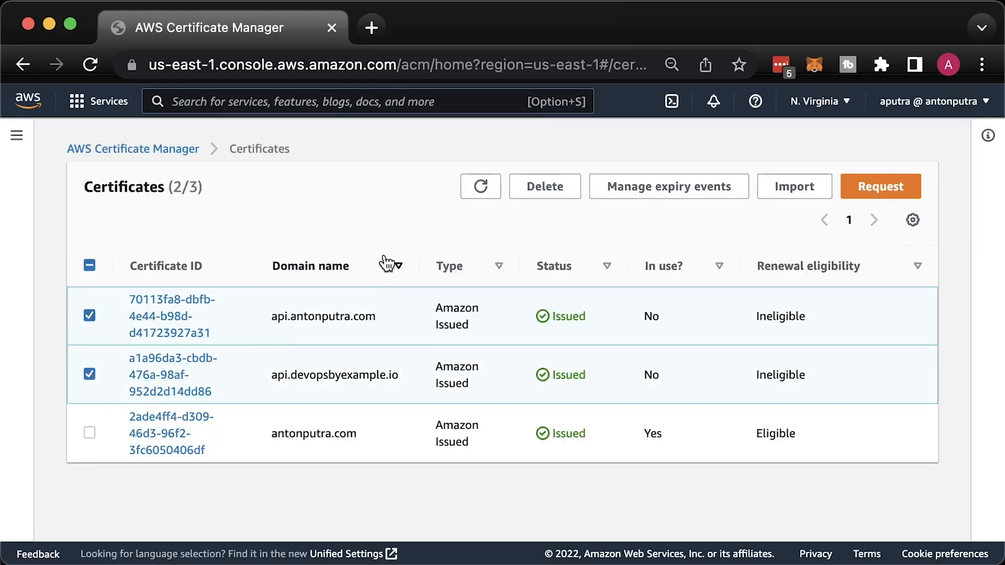
left_click(545, 186)
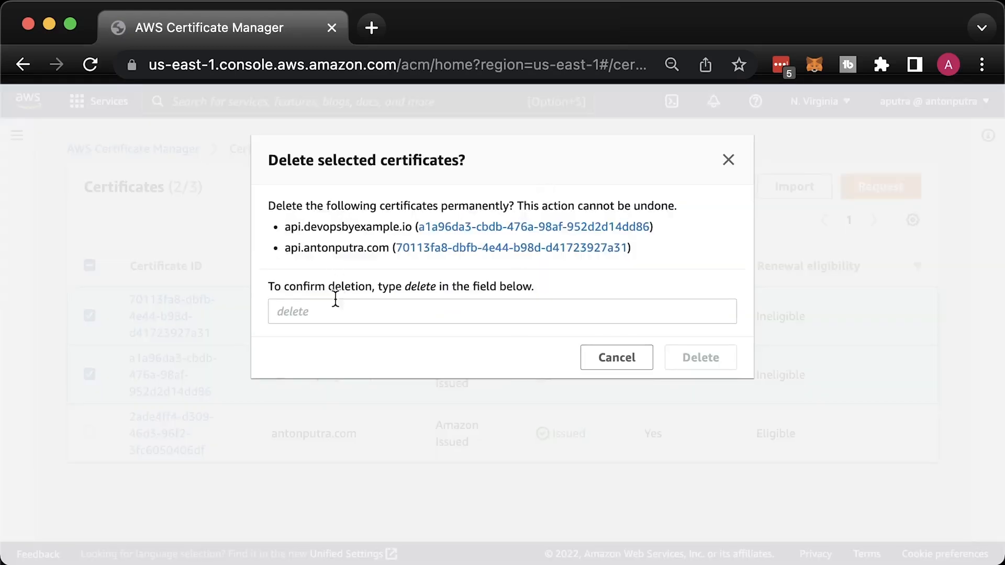
type("delete")
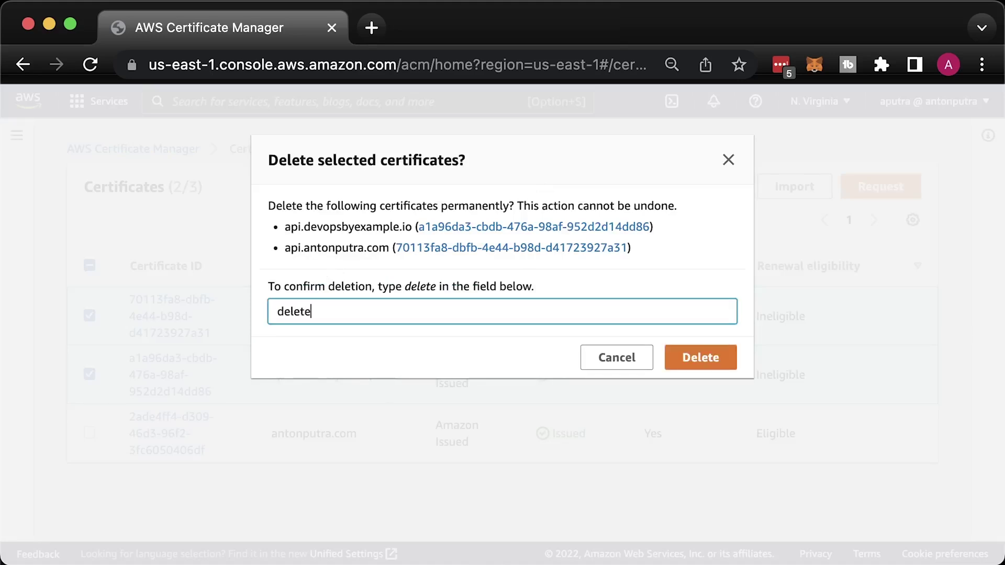
left_click(700, 358)
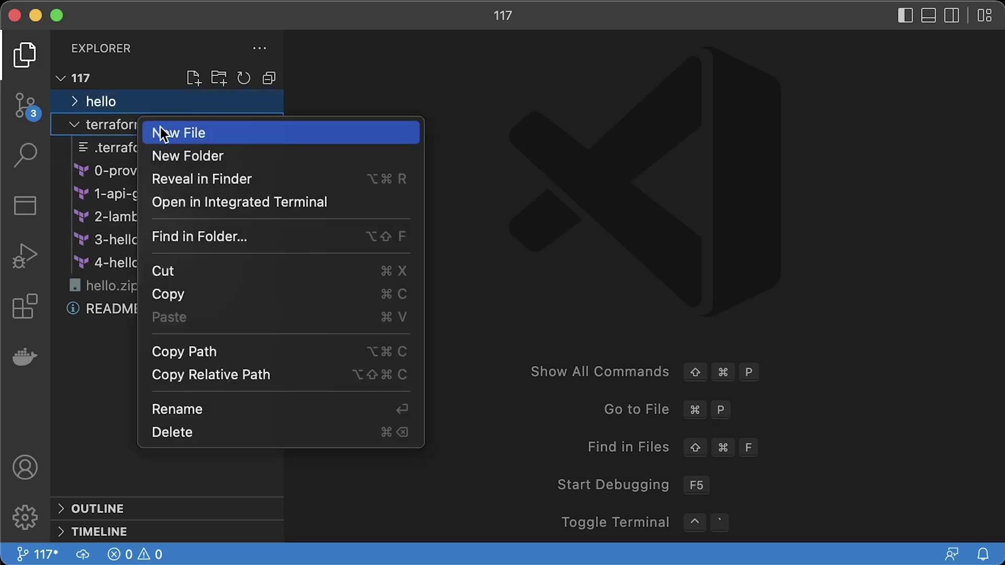
- Write 5-certificate.tf with aws_acm_certificate api, the zone lookup and validation records
left_click(183, 133)
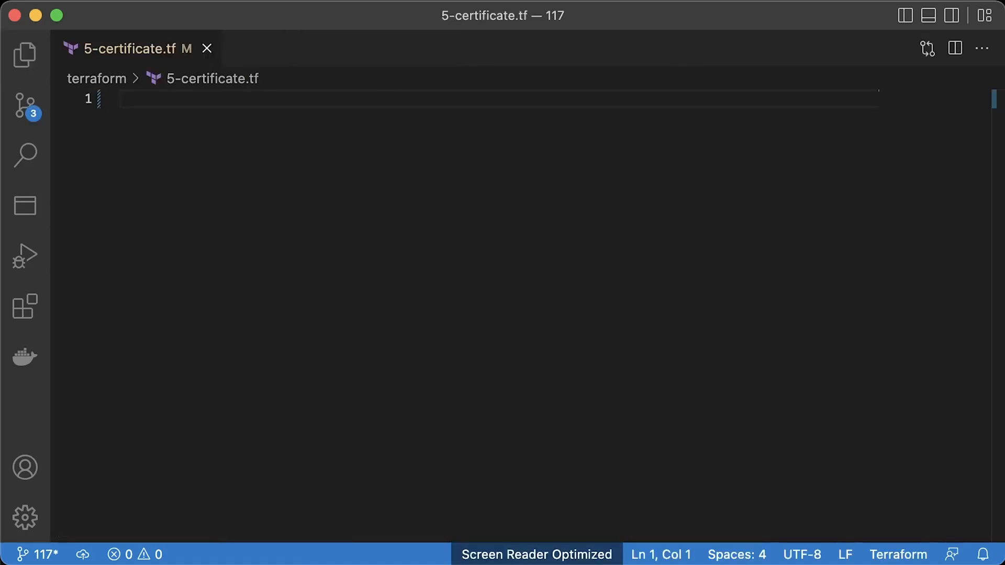
type("resource \"aws_acm_certificate\" \"api\" {")
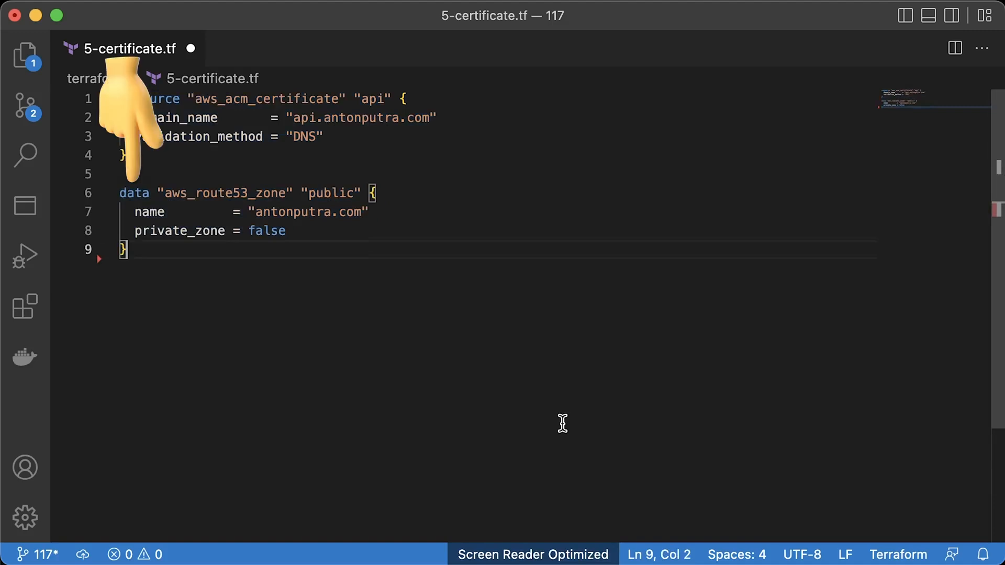
mouse_move(559, 424)
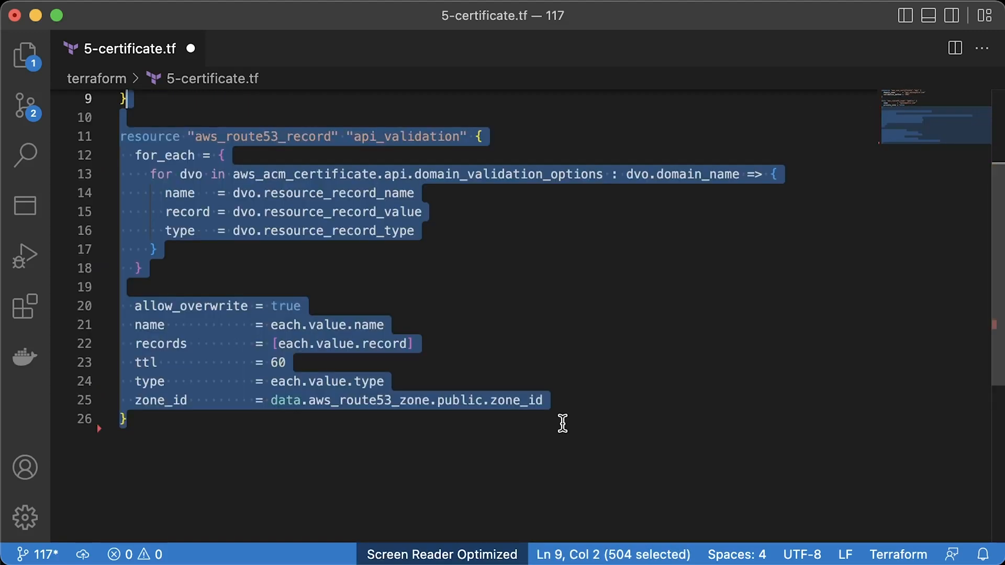
left_click(664, 433)
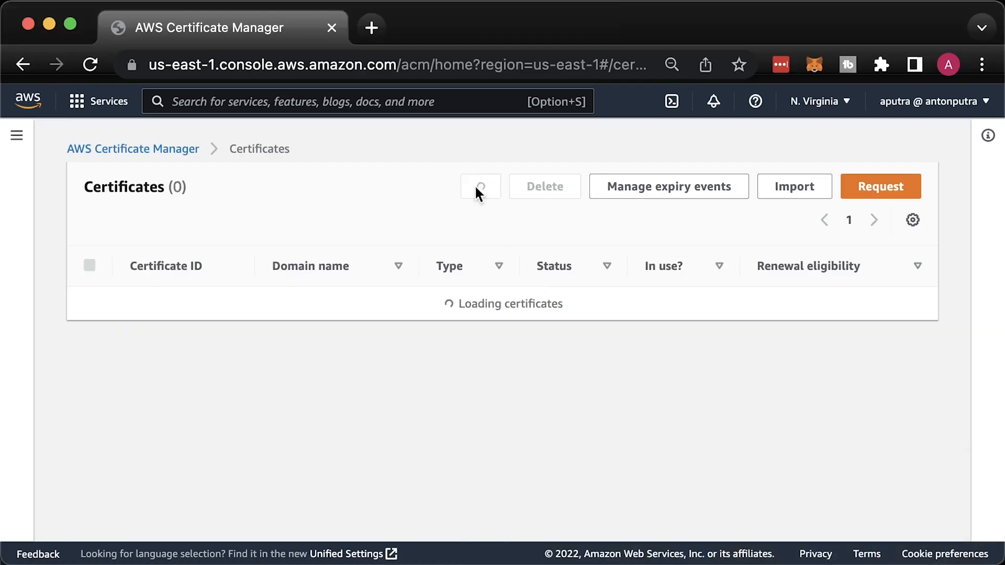
- Reload the ACM certificates list
left_click(480, 187)
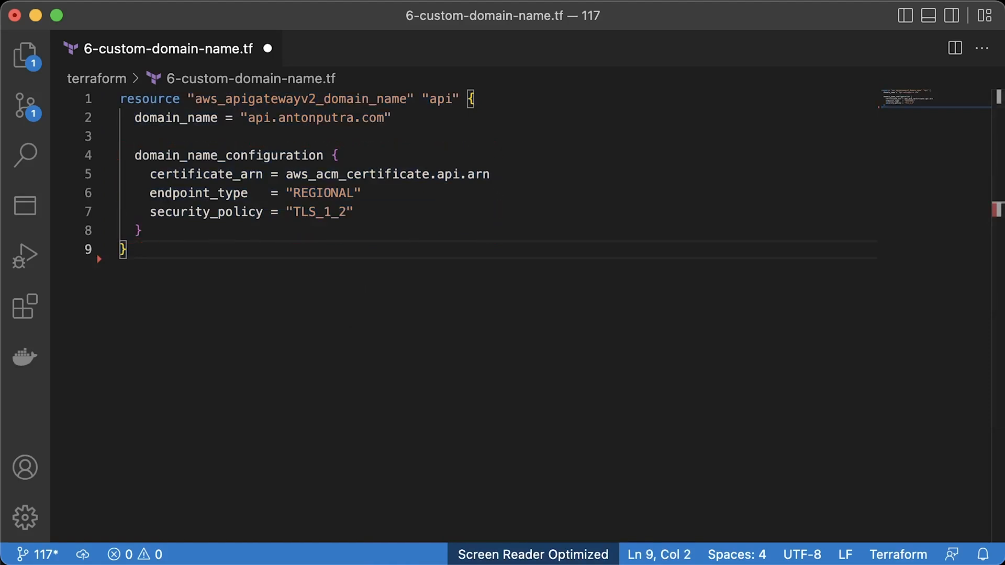
- Add the aws_route53_record api alias resource to 6-custom-domain-name.tf and save
type("resource \"aws_route53_record\" \"api\" {")
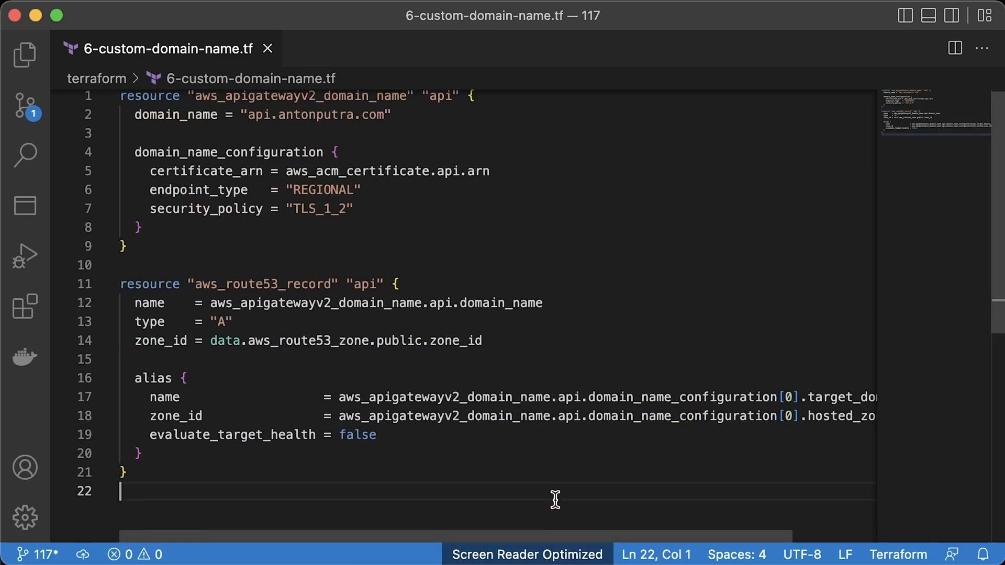
left_click(25, 49)
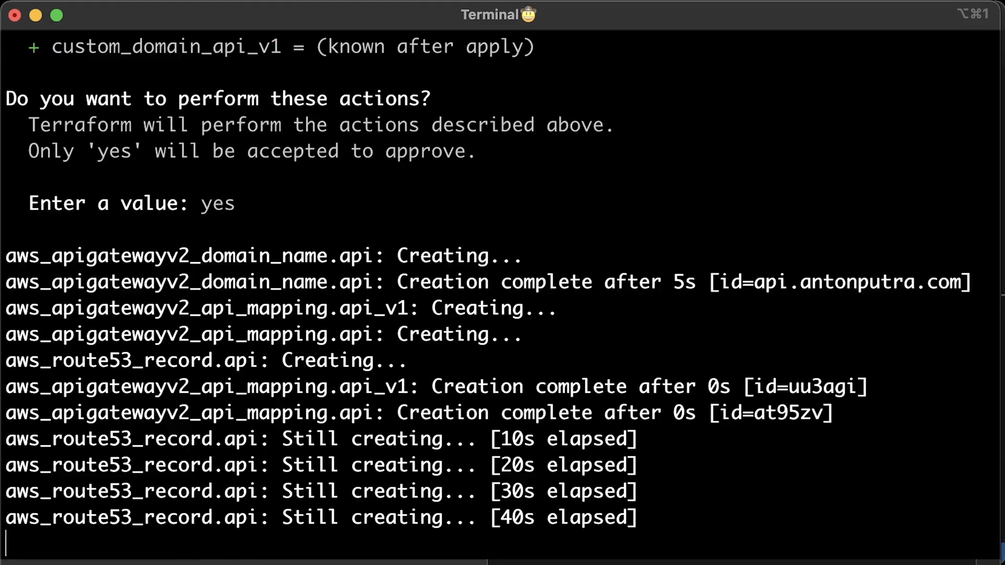
type("curl https://api.antonputra.com/hello")
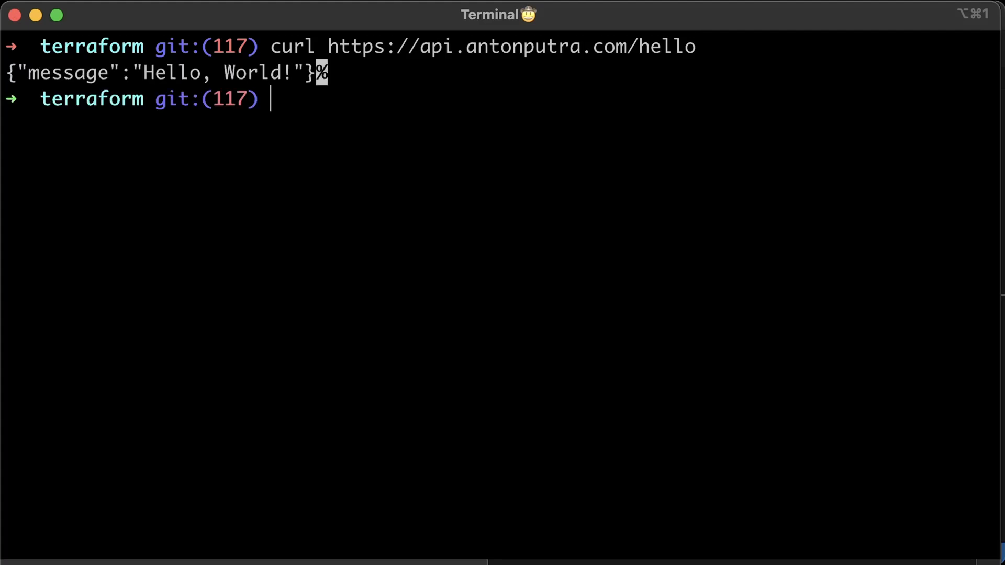
type("curl https://api.antonputra.com/hello")
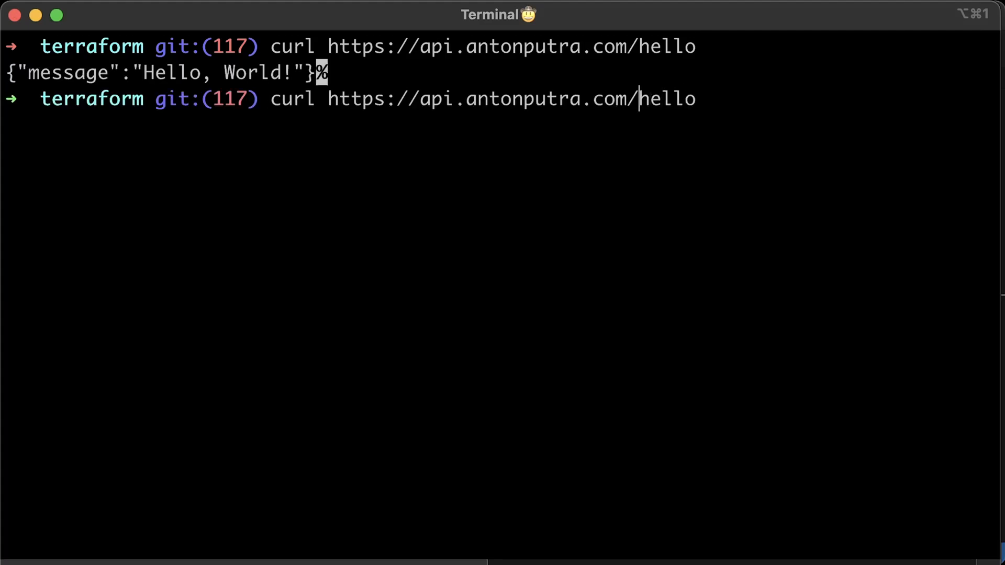
type("v1/")
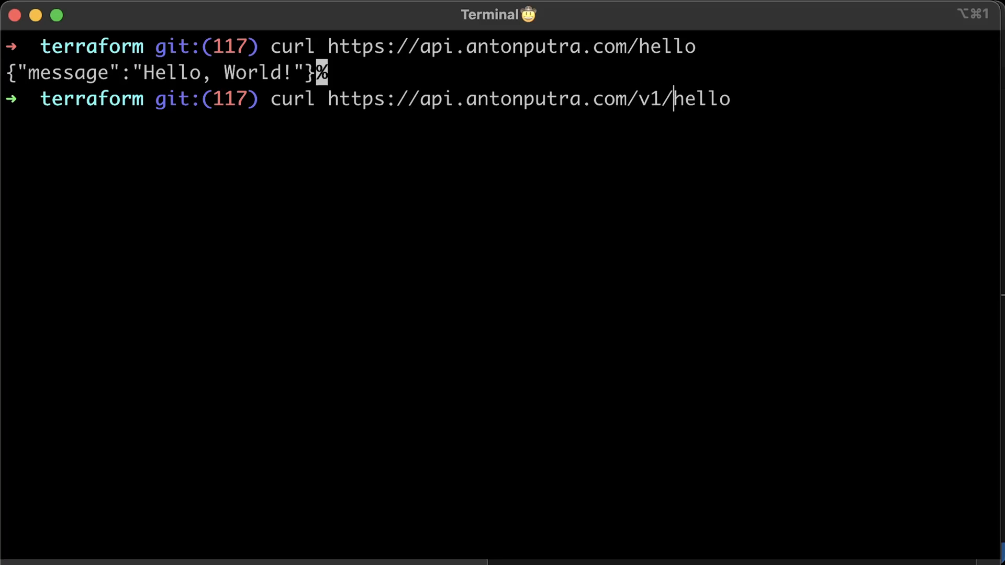